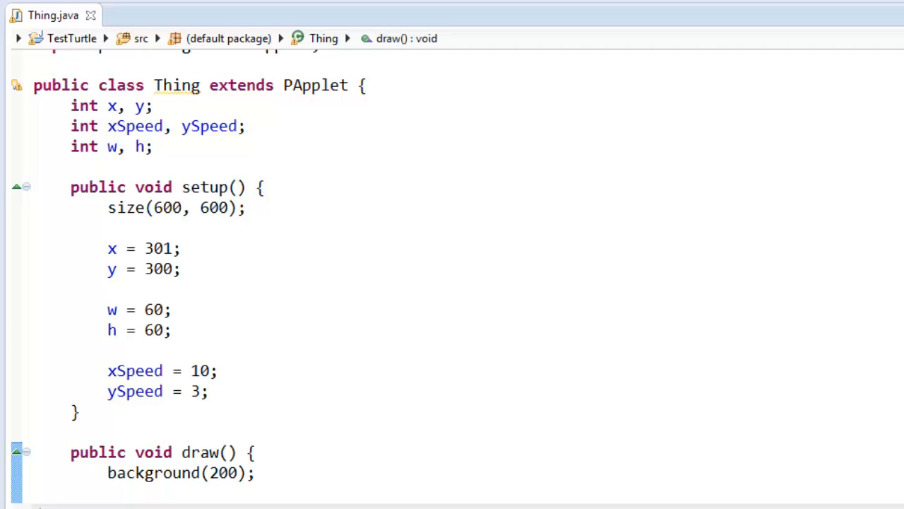
mouse_move(481, 342)
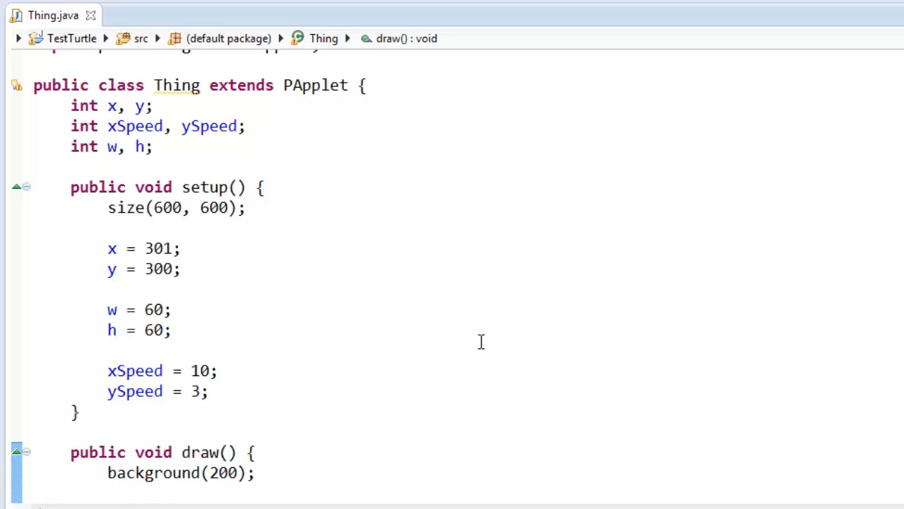
mouse_move(304, 130)
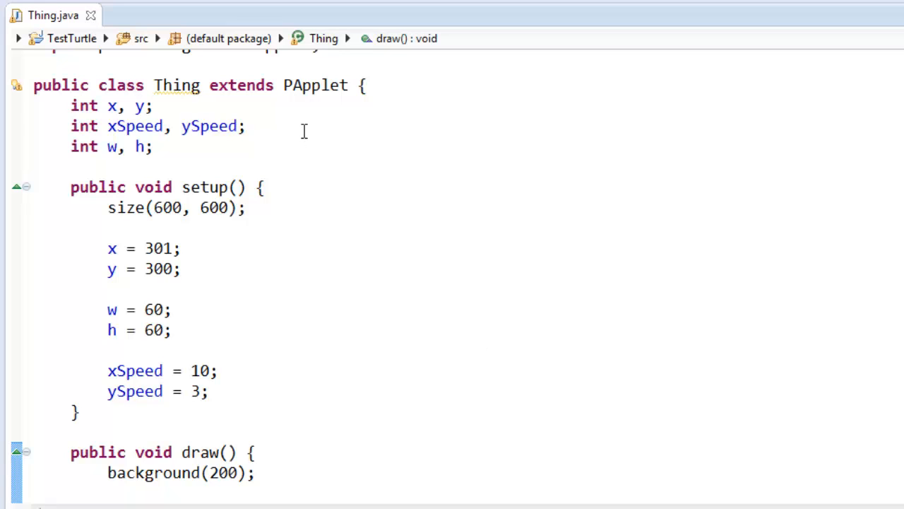
Declare 'int color;' and assign color = color(255, 0, 0) at the end of setup()
text(i)
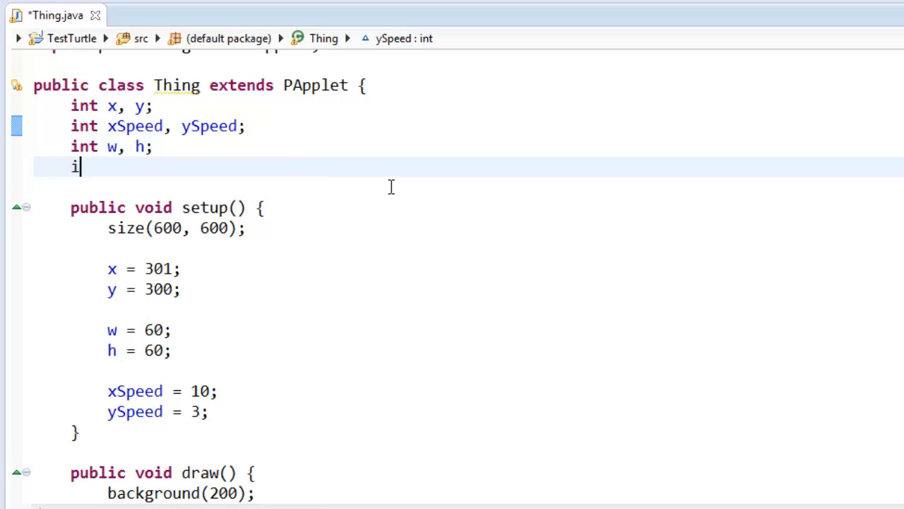
text(nt color;)
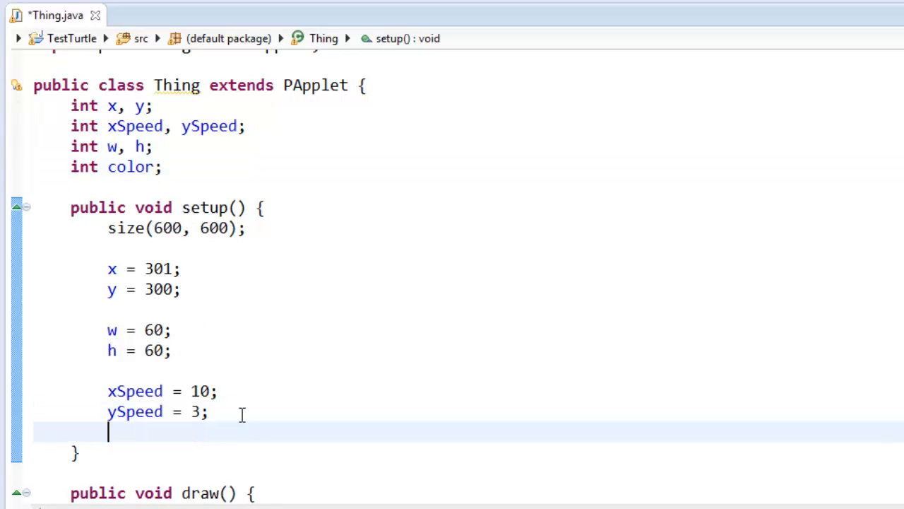
text(color = color(255,)
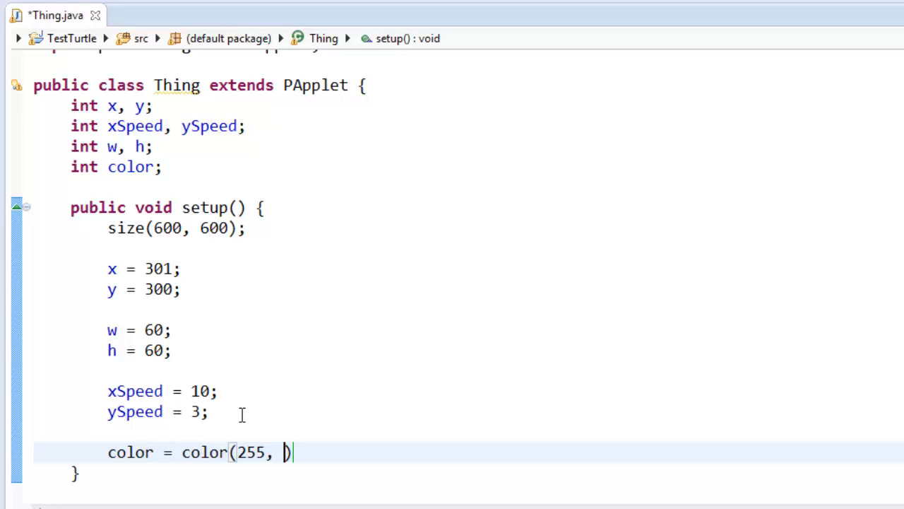
text(0, 0)
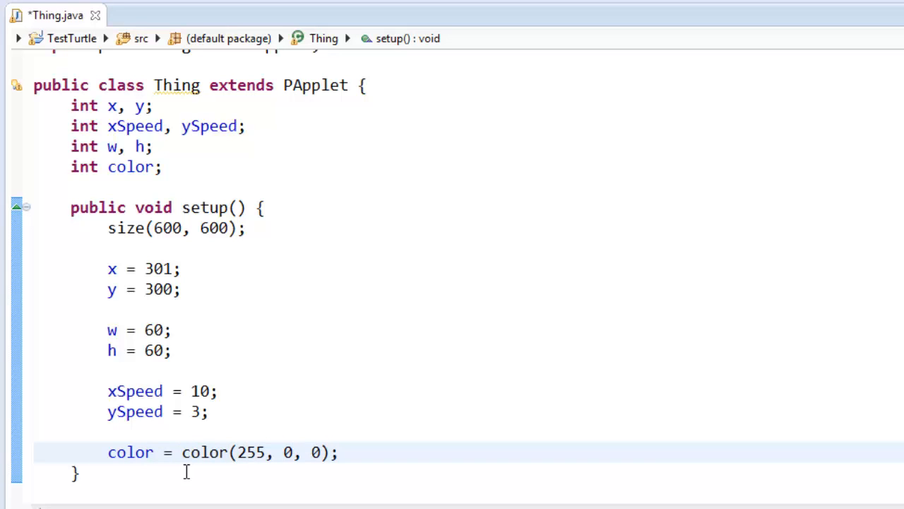
Review the colour value and the color variable assignment in setup()
double_click(286, 452)
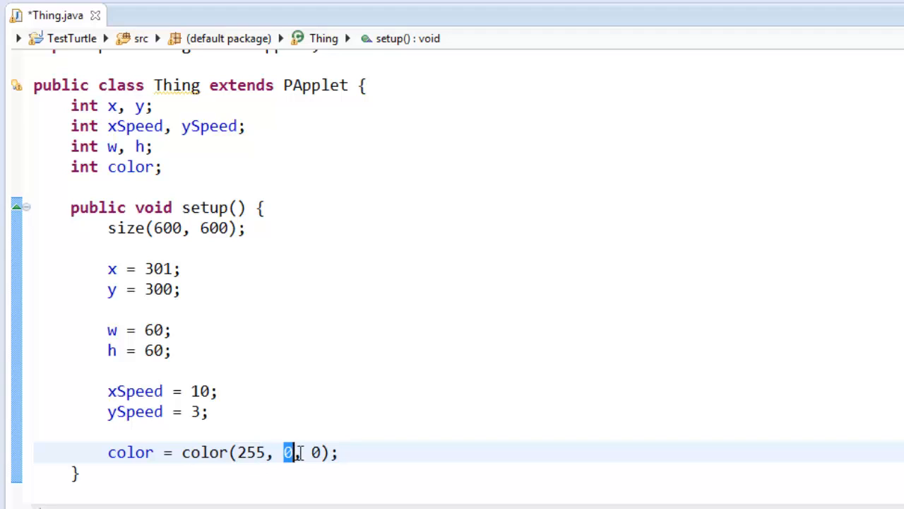
scroll(down, 3)
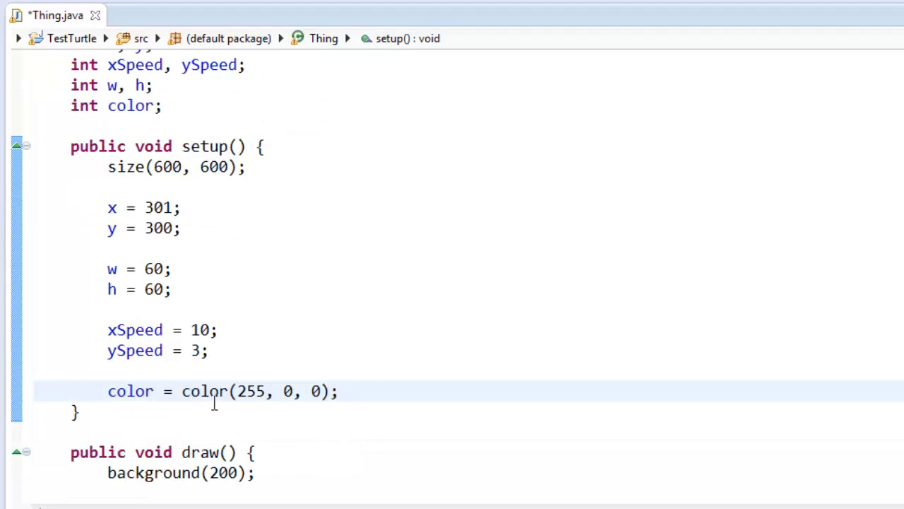
double_click(130, 390)
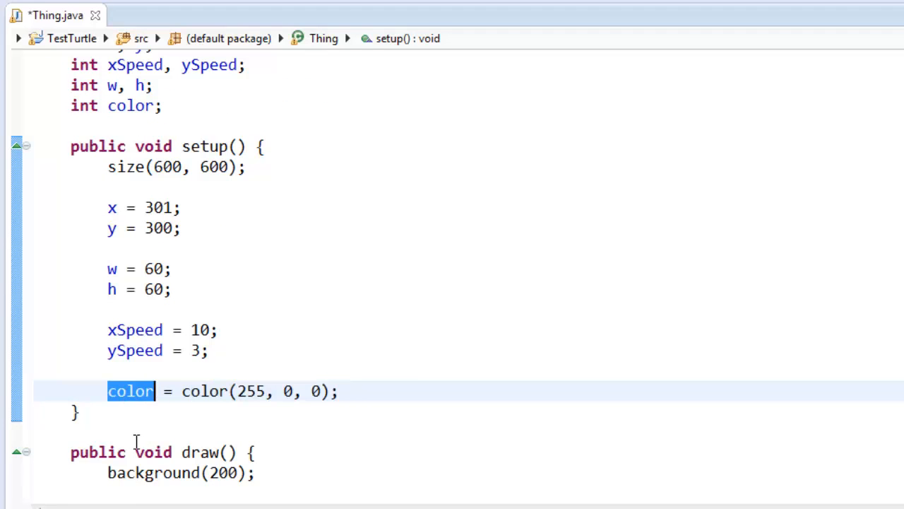
Add fill(color); above ellipse(x, y, w, h) in draw(), then switch to the Word document
scroll(down, 3)
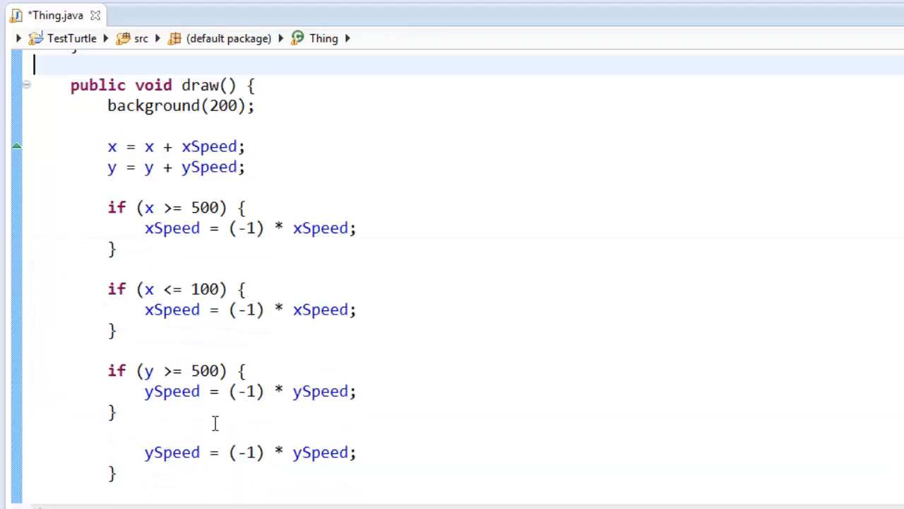
scroll(down, 3)
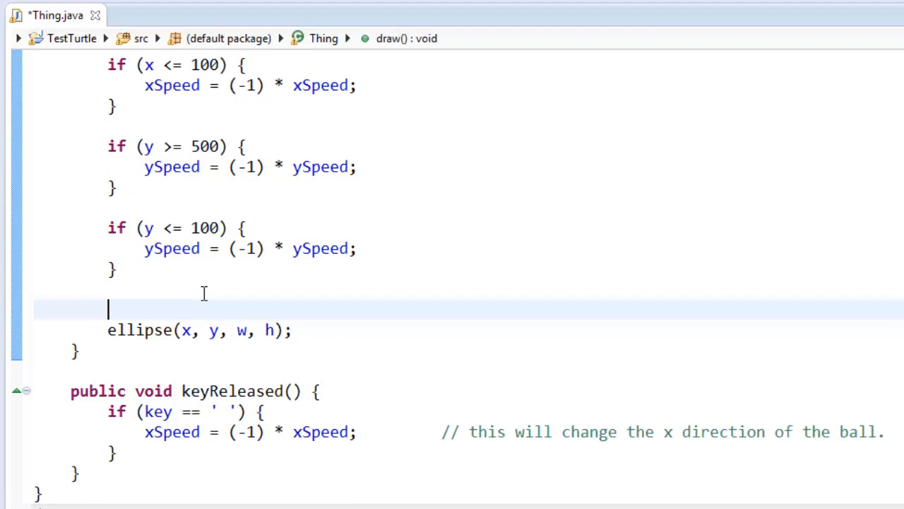
text(fi)
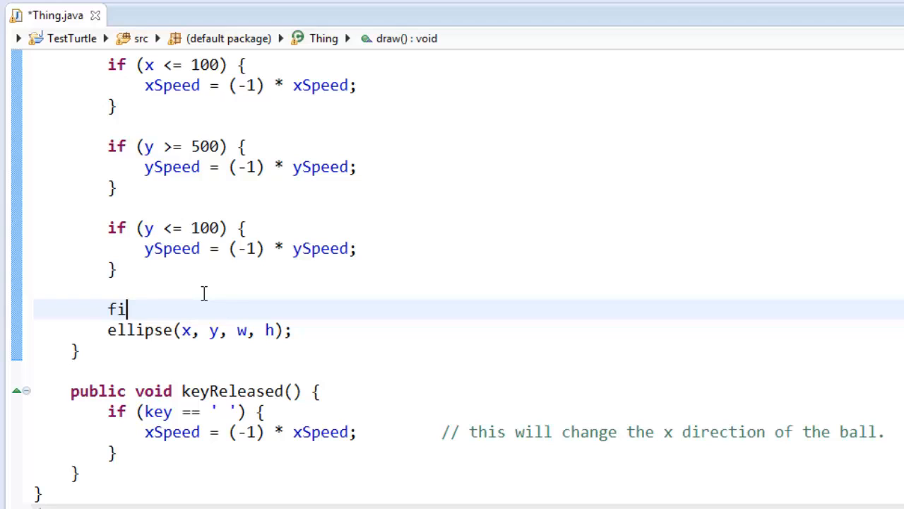
text(ll(color);)
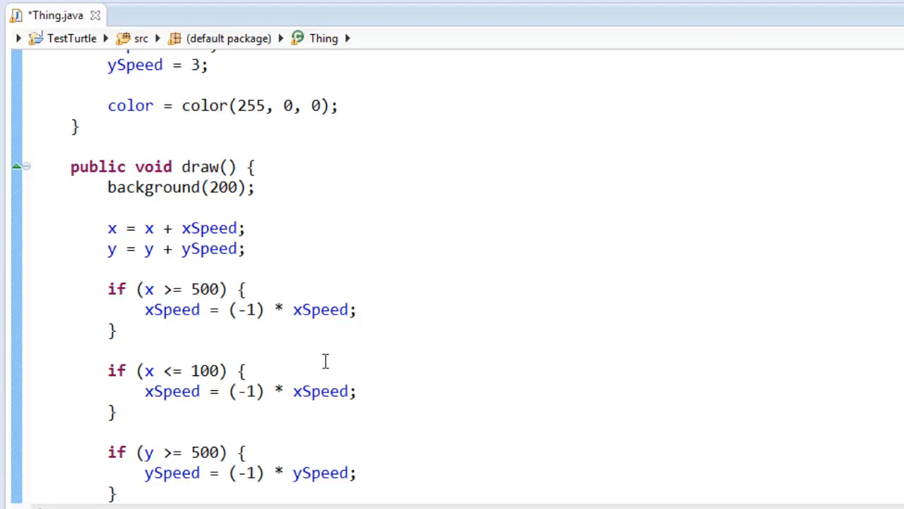
scroll(down, 3)
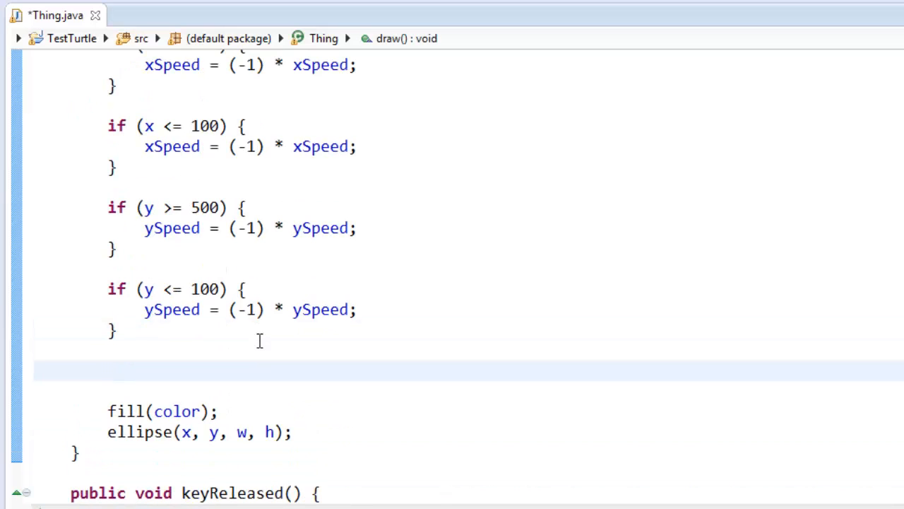
key(alt+tab)
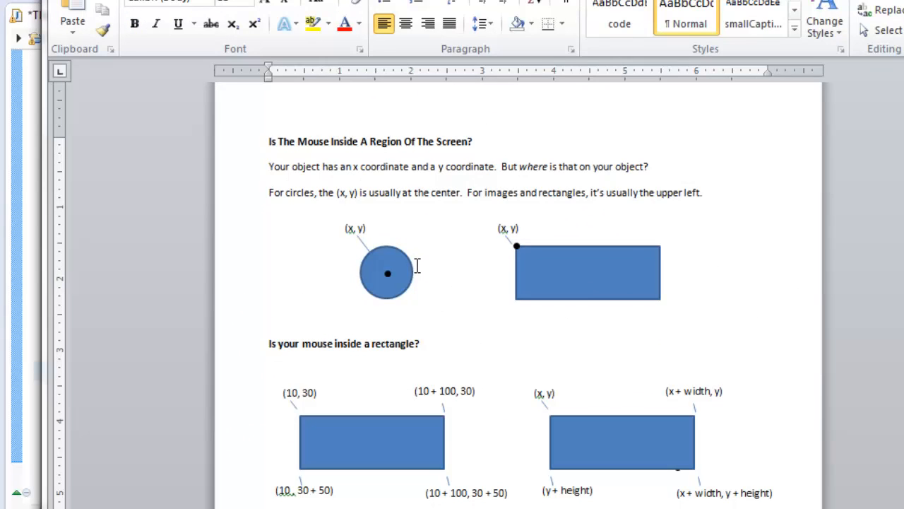
mouse_move(339, 246)
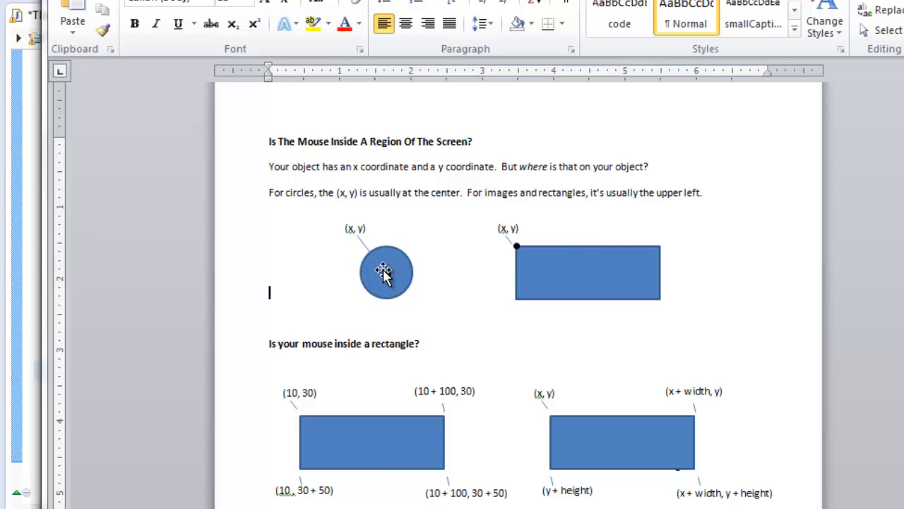
mouse_move(390, 276)
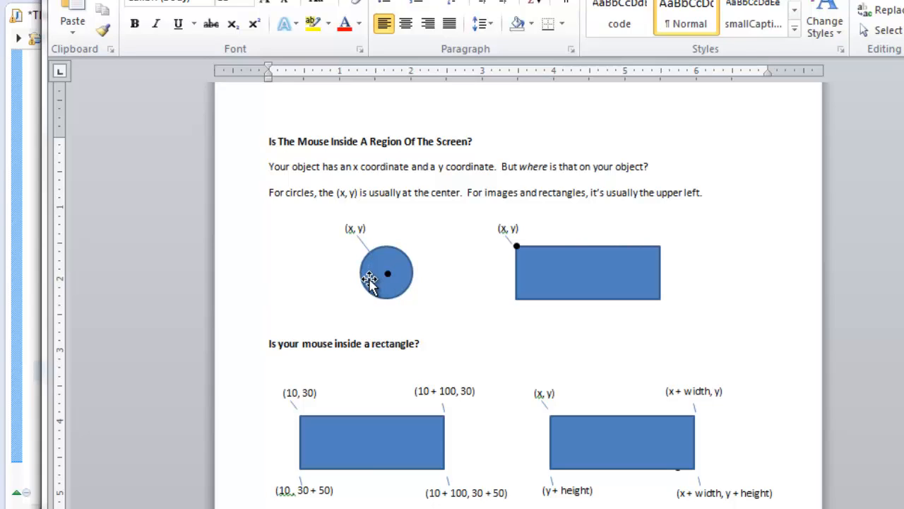
mouse_move(375, 289)
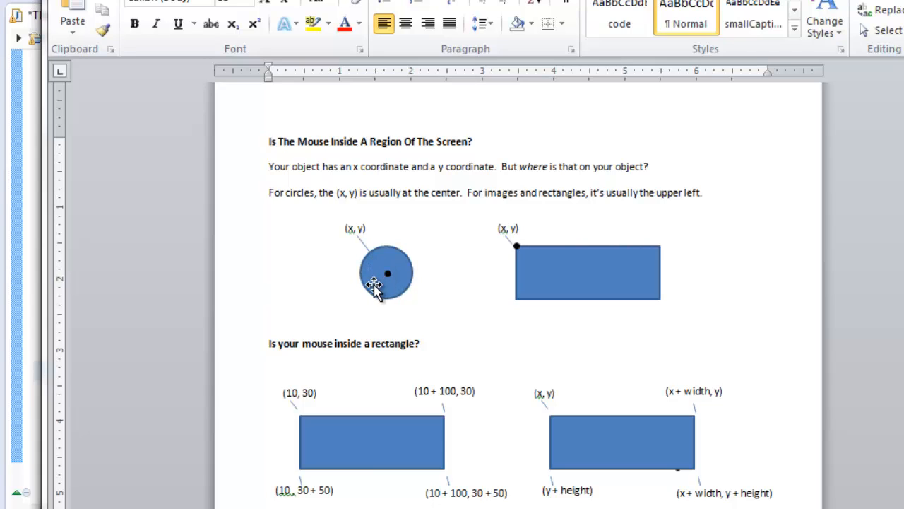
click(269, 291)
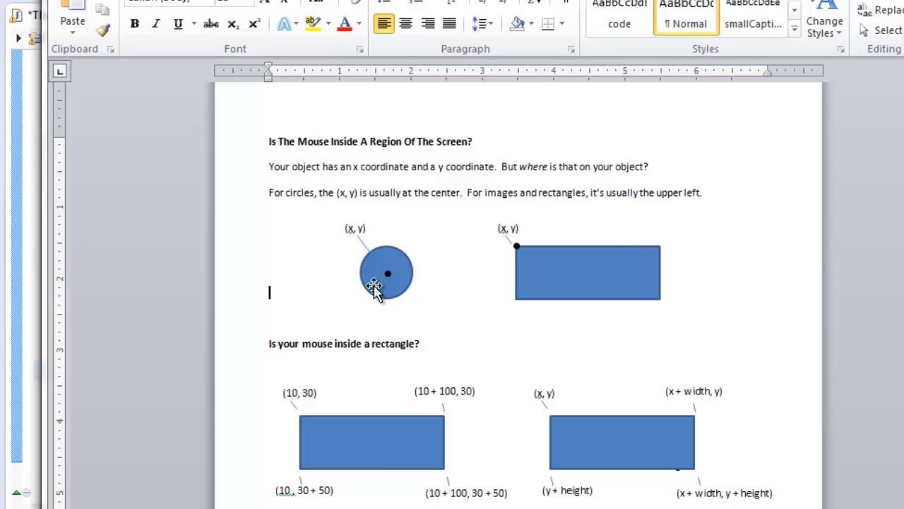
mouse_move(368, 276)
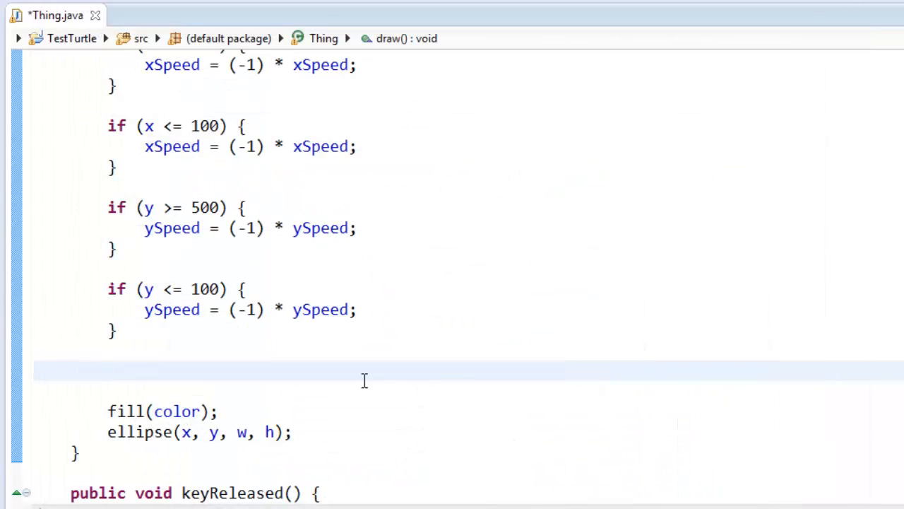
Write the header public double distance(int x1, int y1, int x2, int y2) below draw()
click(107, 370)
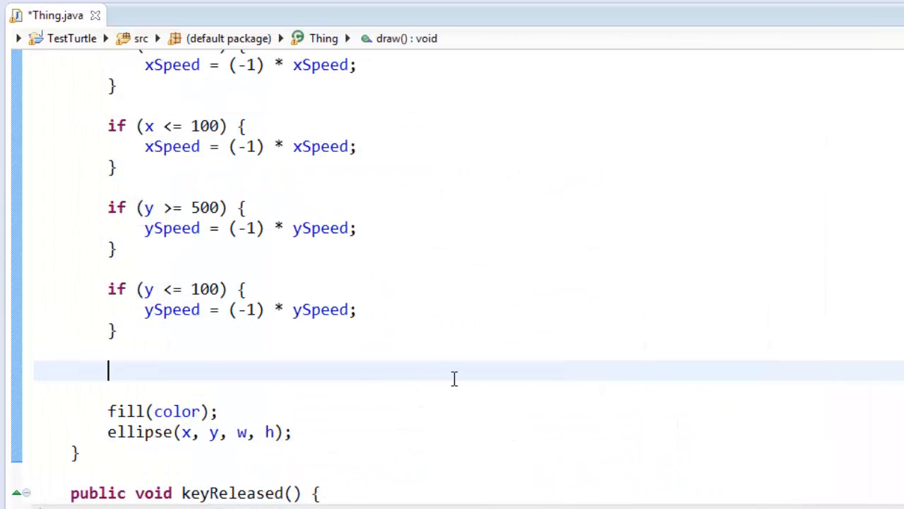
mouse_move(426, 362)
text(public)
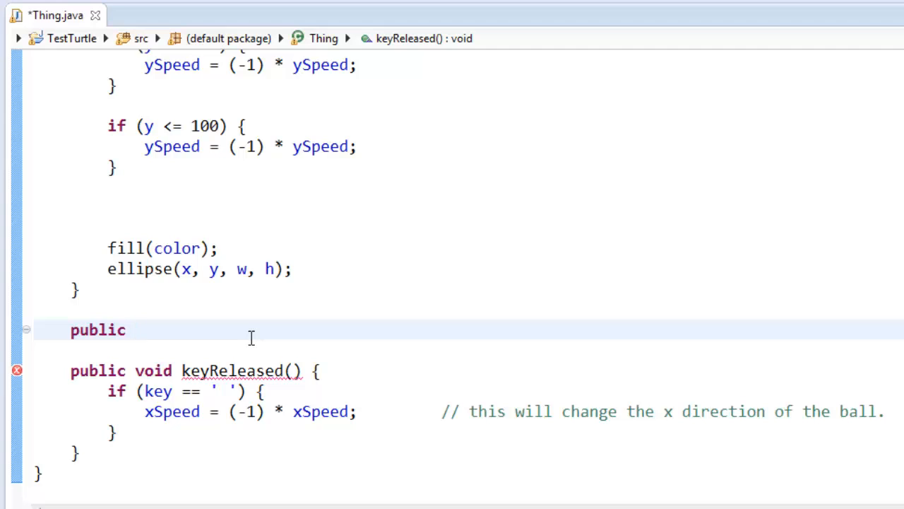
text(double)
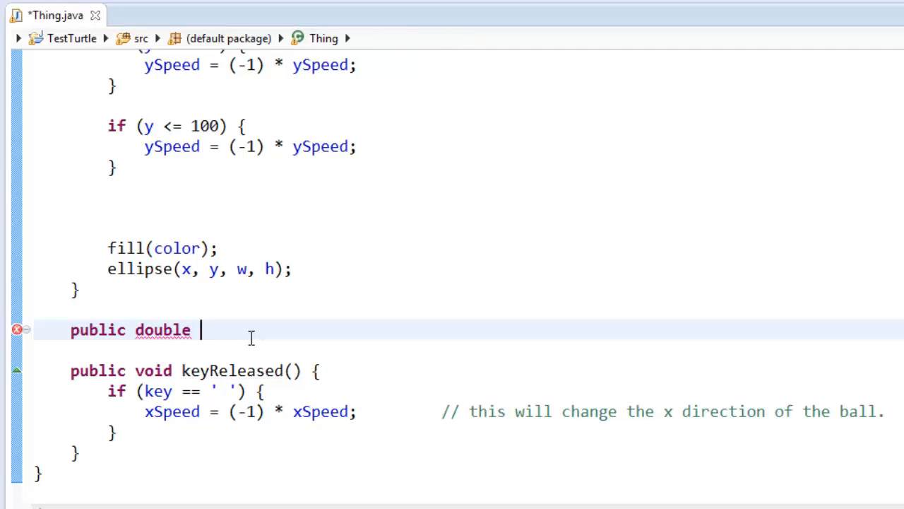
key(BackSpace)
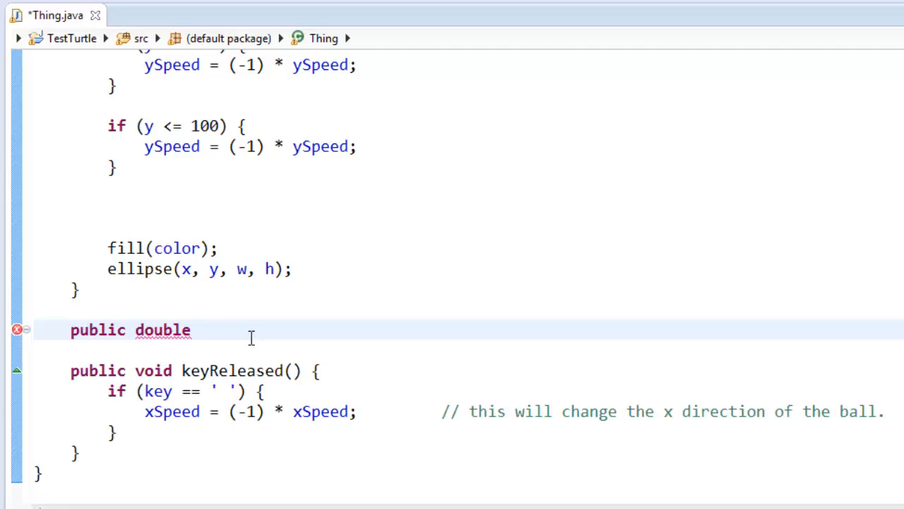
text(distance())
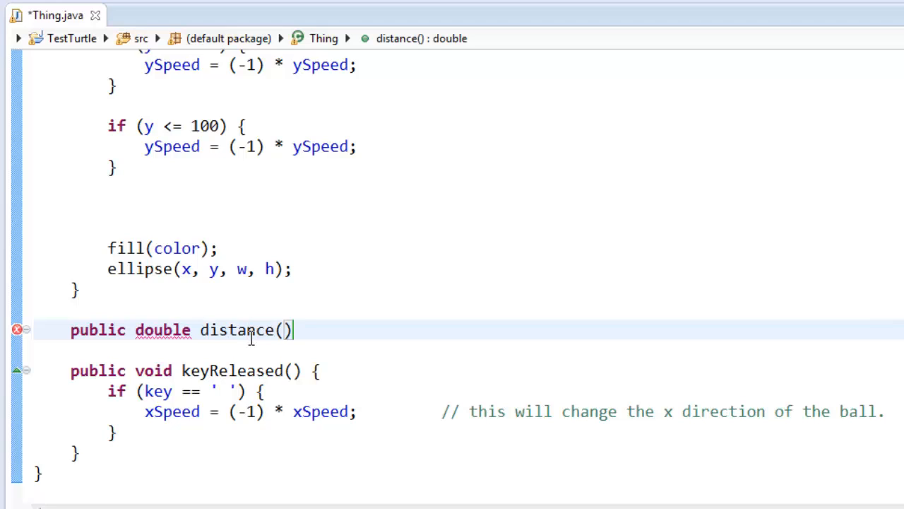
text(int x1, int y1, int x2, int y2)
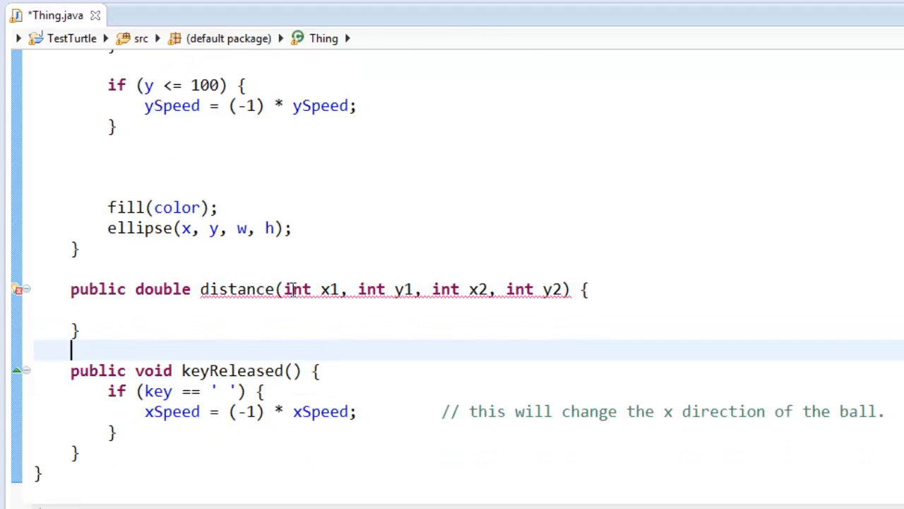
Compute int dx = x1 - x2; and int dy = y1 - y2; inside distance()
double_click(238, 289)
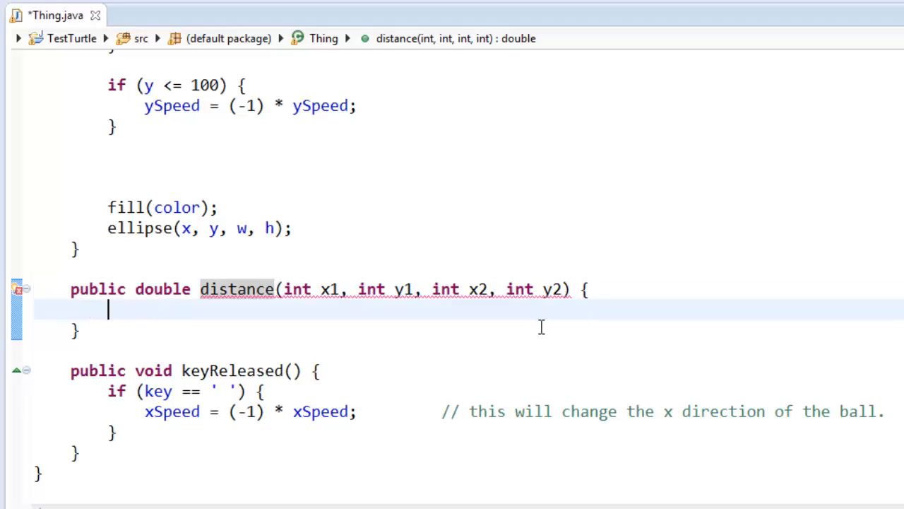
text(int d)
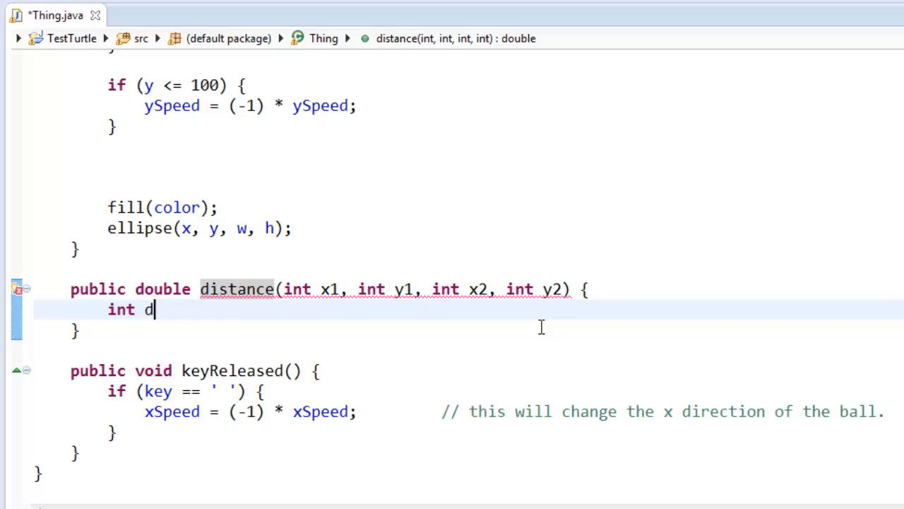
text(x = x1)
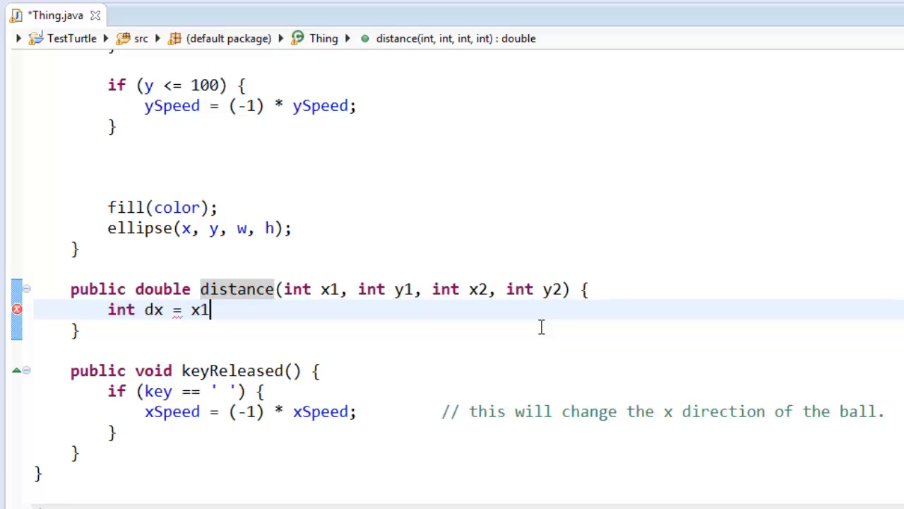
text(- x2;)
text(int dy =)
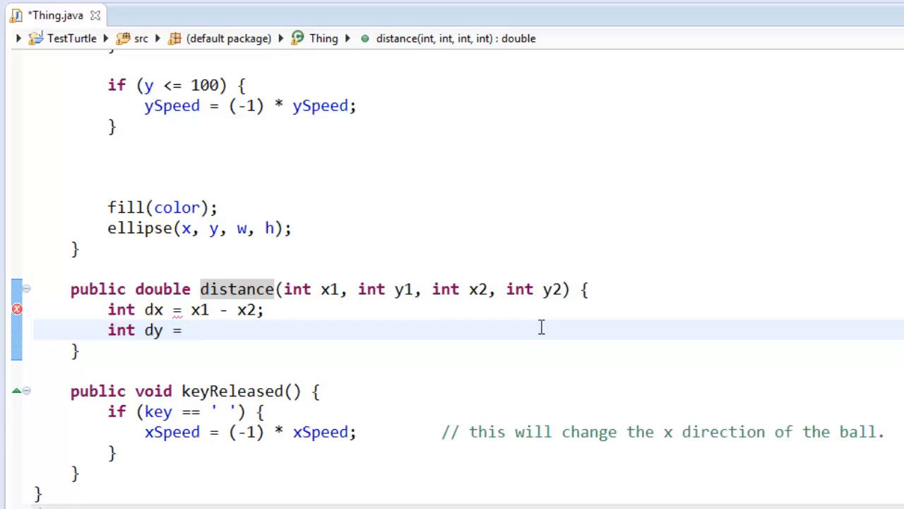
text(y1 - y2;)
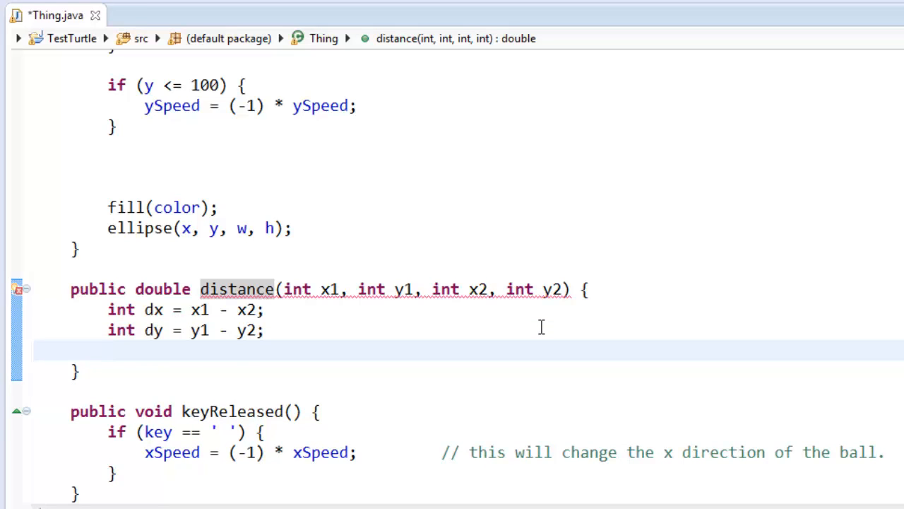
mouse_move(247, 325)
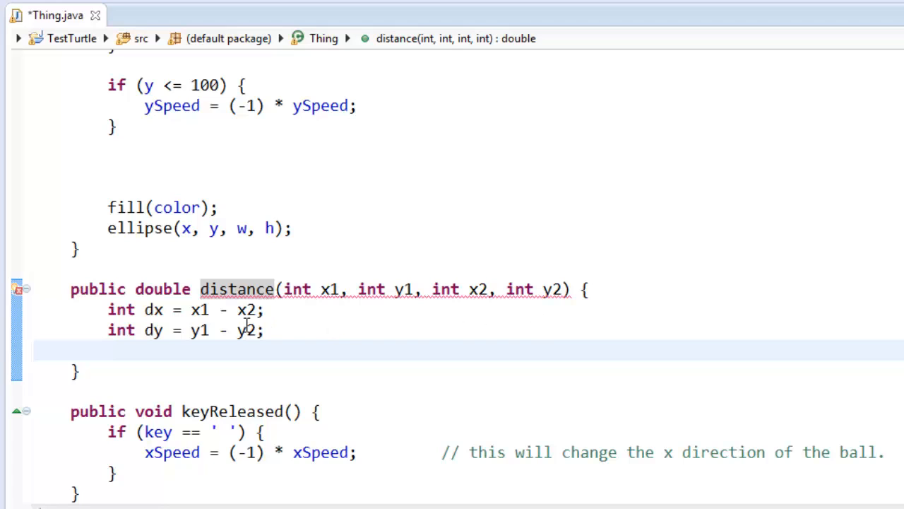
drag(191, 309, 257, 310)
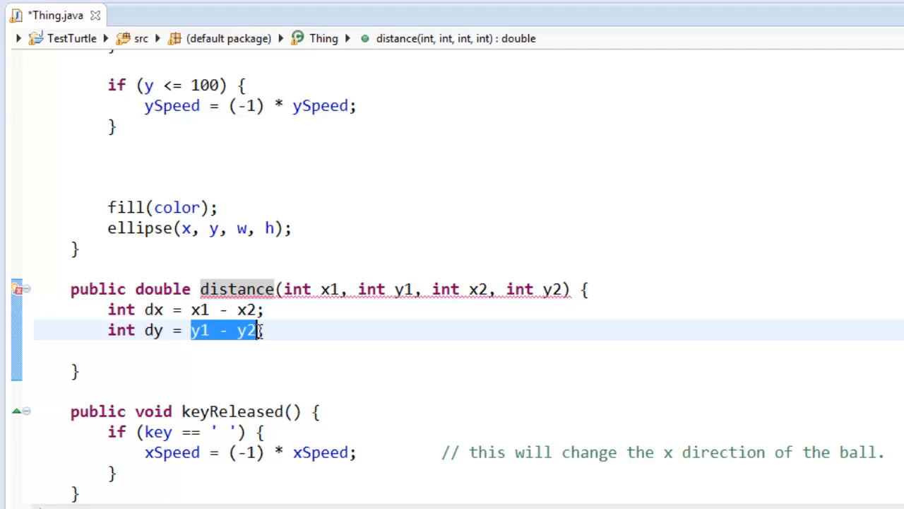
Return Math.sqrt(dx*dx + dy*dy) from the distance method
text(retu)
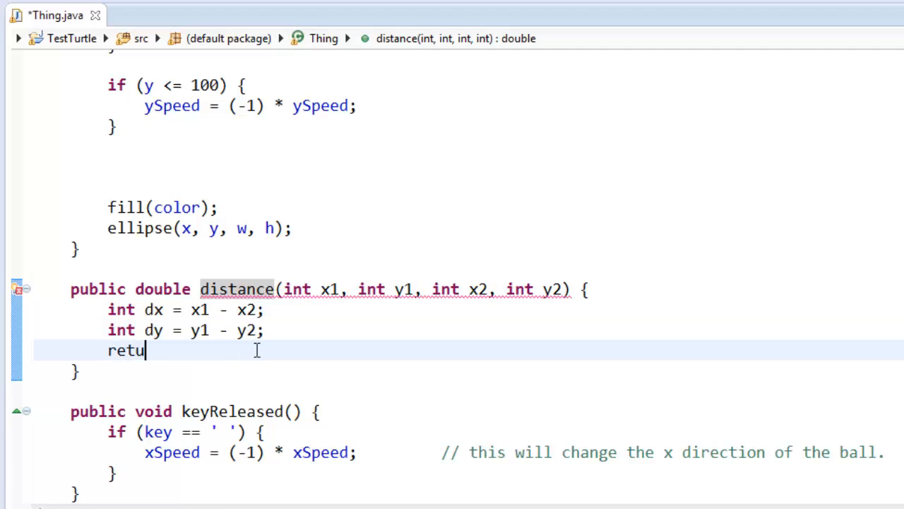
text(rn Math.sqrt)
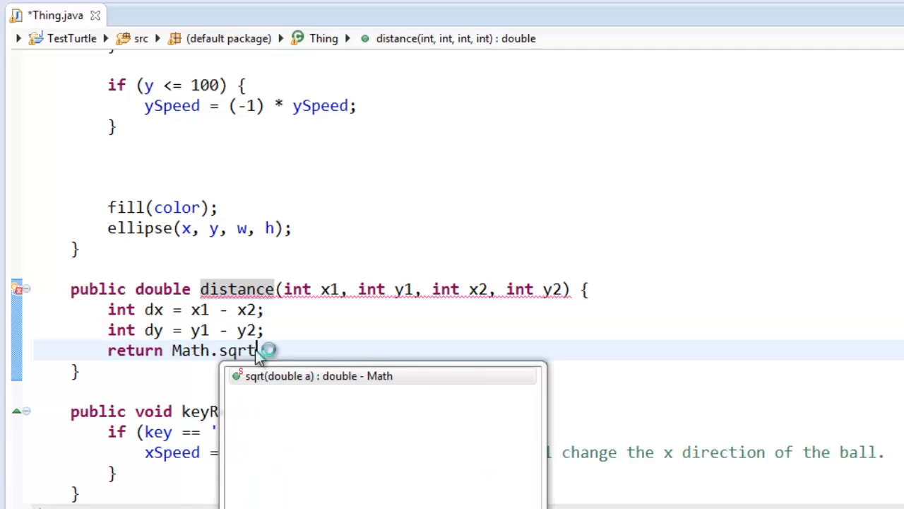
text((dx*dx +)
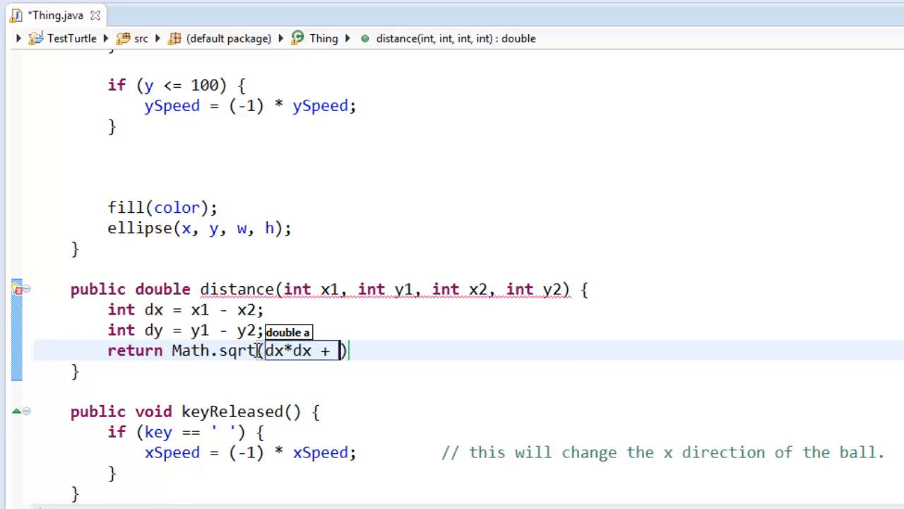
text(dy*dy)
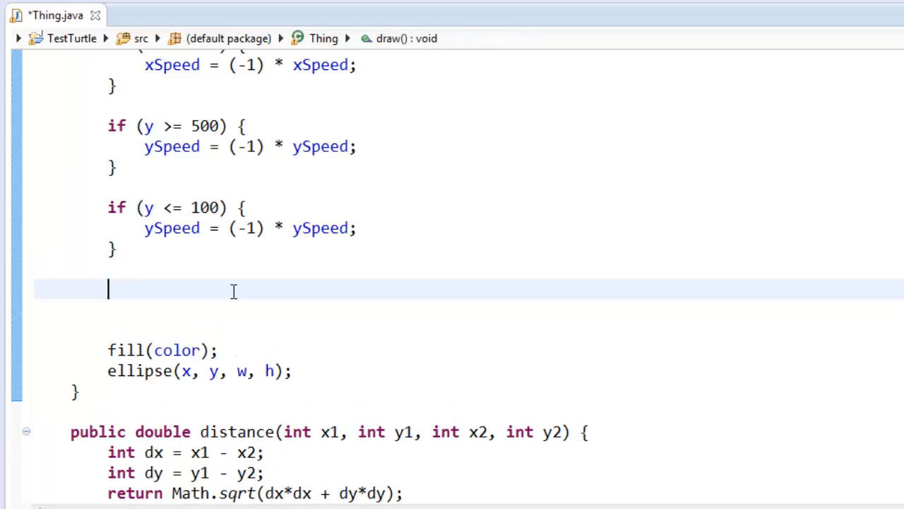
In draw(), store double distance = distance(x, y, mouseX, mouseY); and begin an if
text(if ()
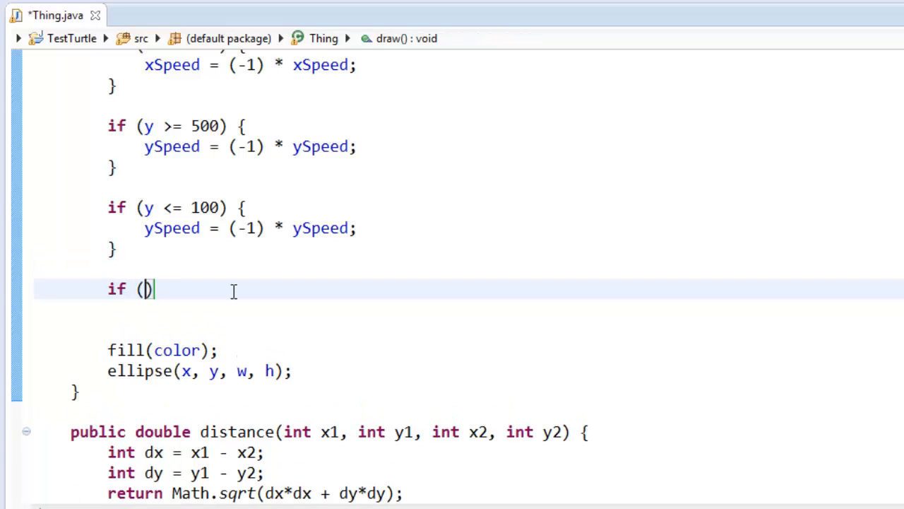
text(double distance =)
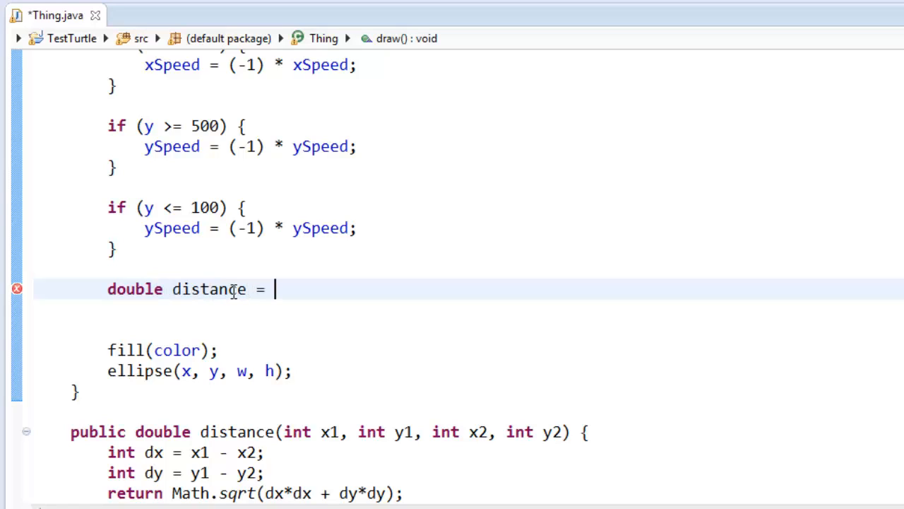
text(distance())
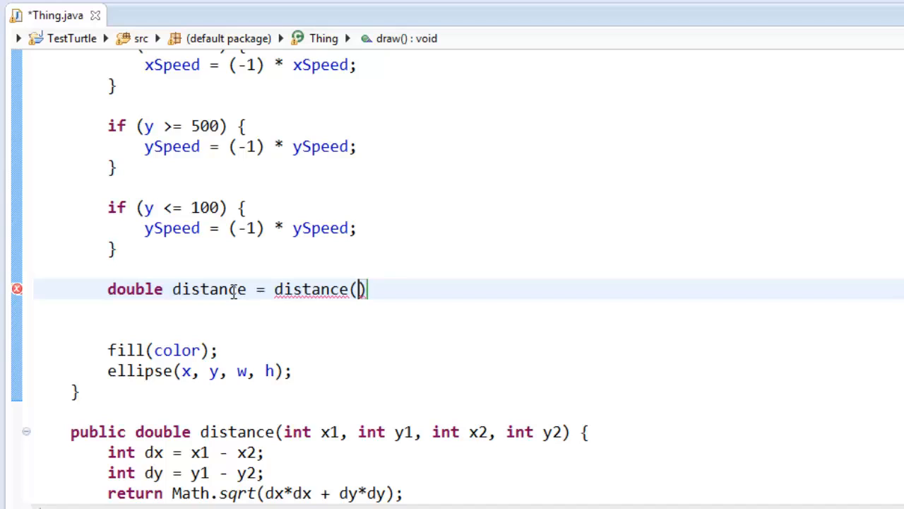
text(x, y)
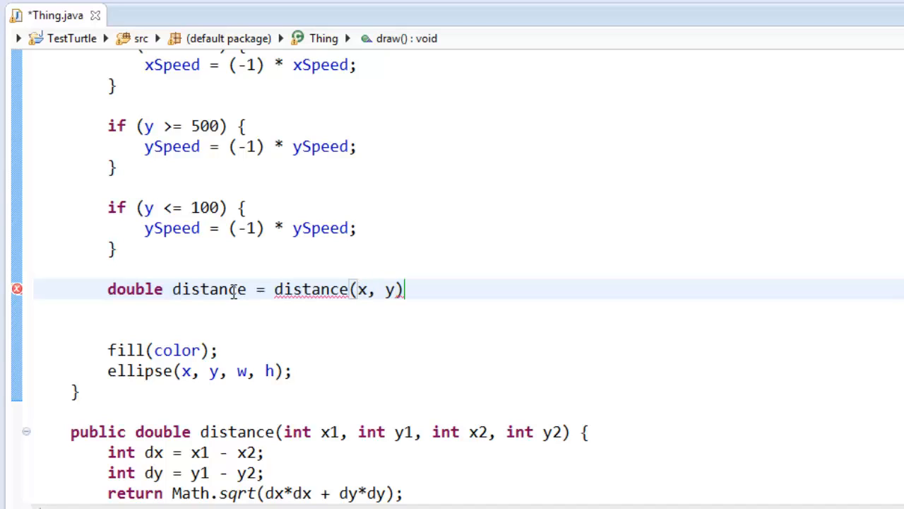
text(,)
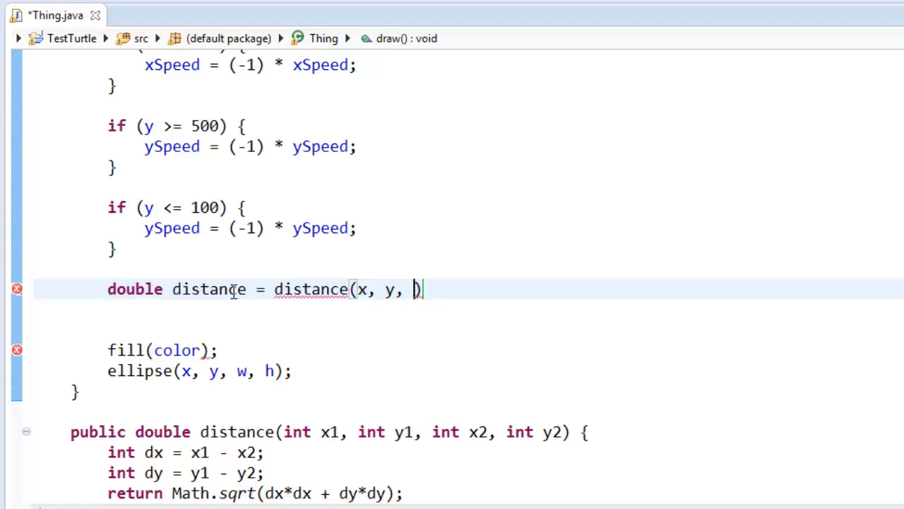
text(mouseX,)
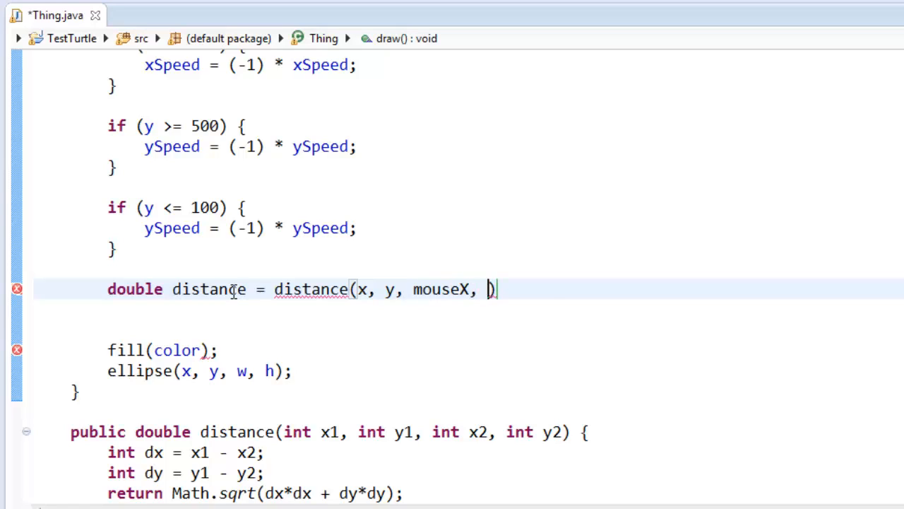
text(mouseY);)
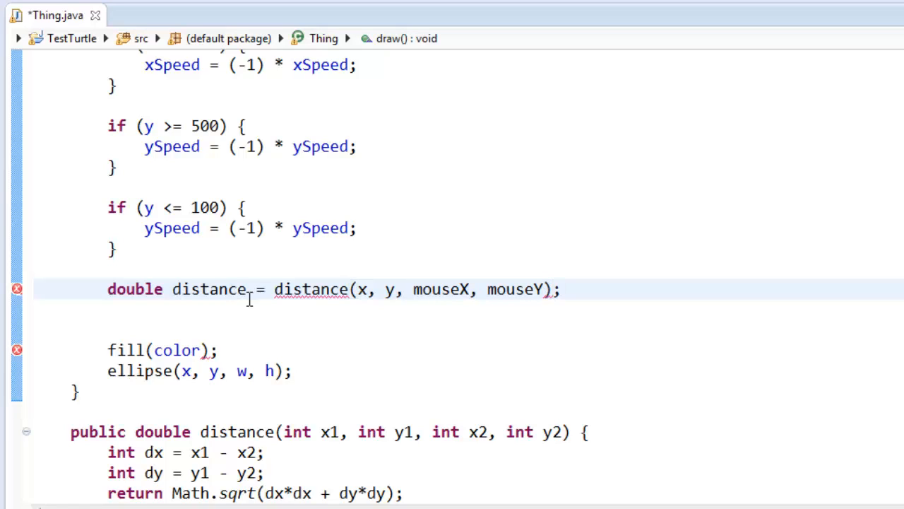
double_click(310, 289)
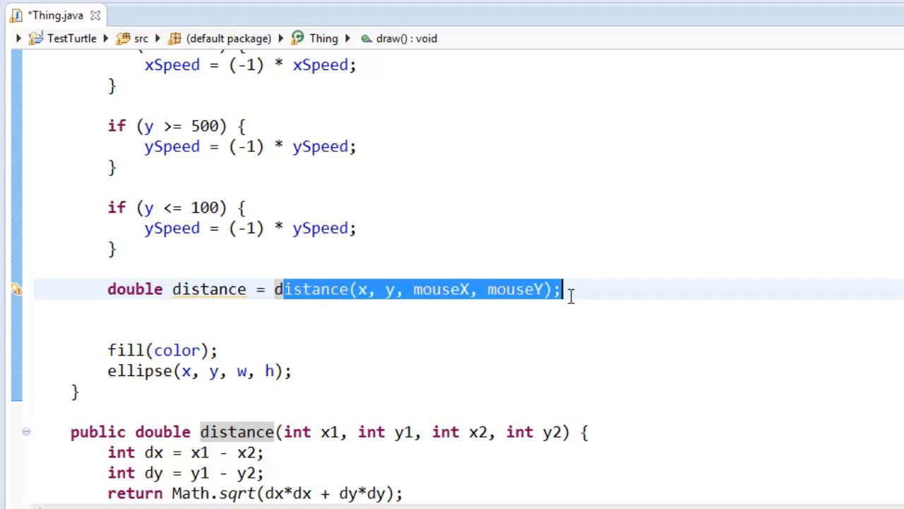
text(if)
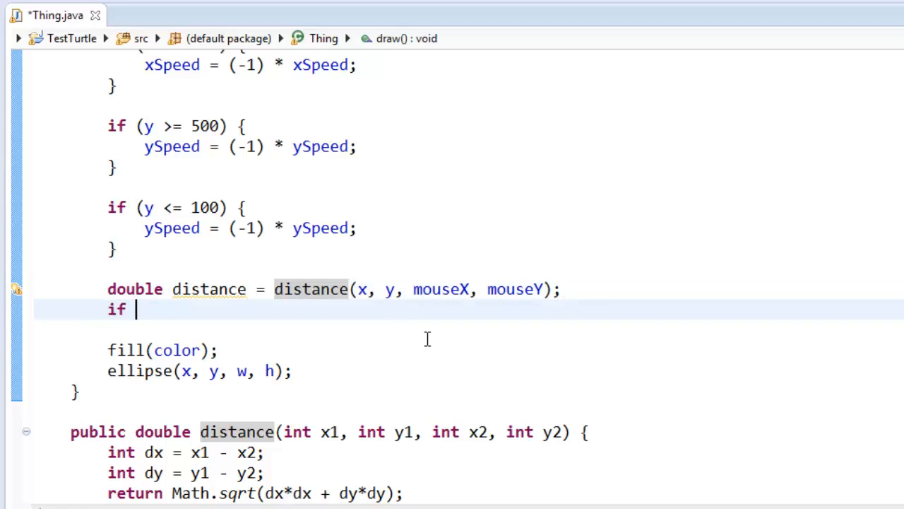
Set color = color(0, 255, 0) when distance <= w
text((di)
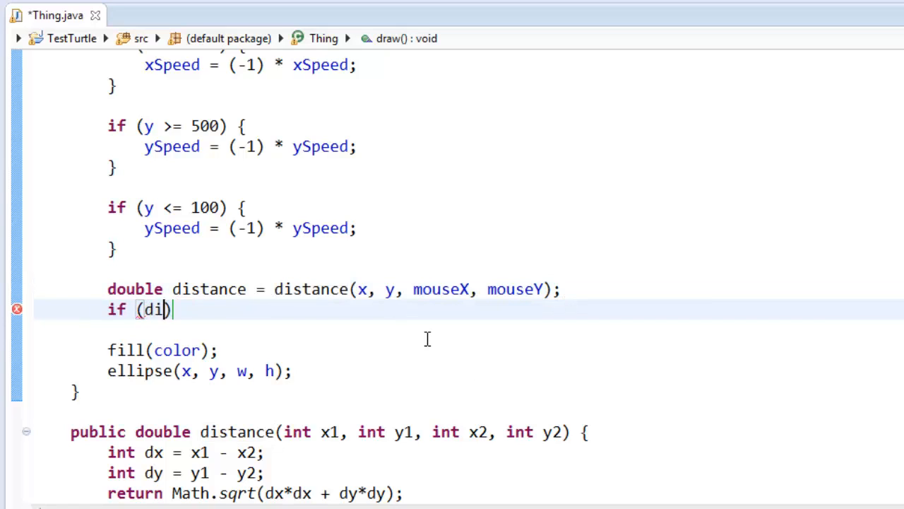
text(stance)
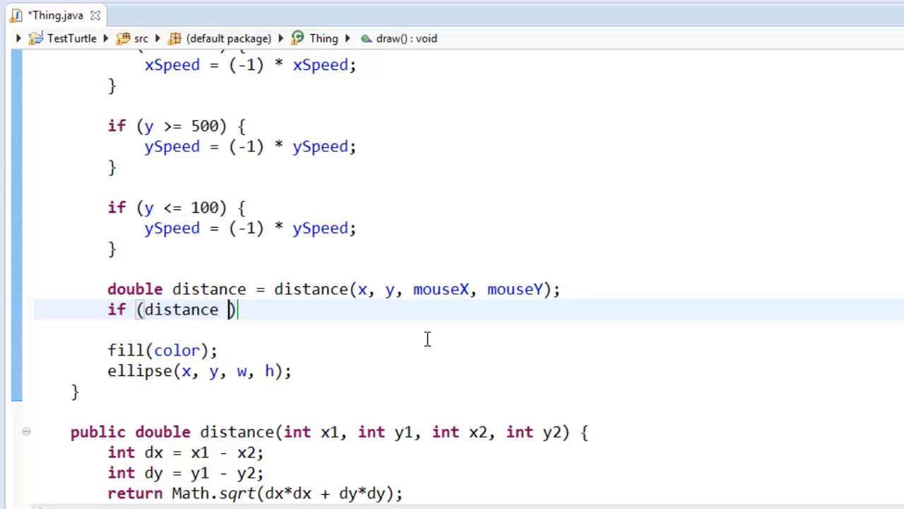
text(<)
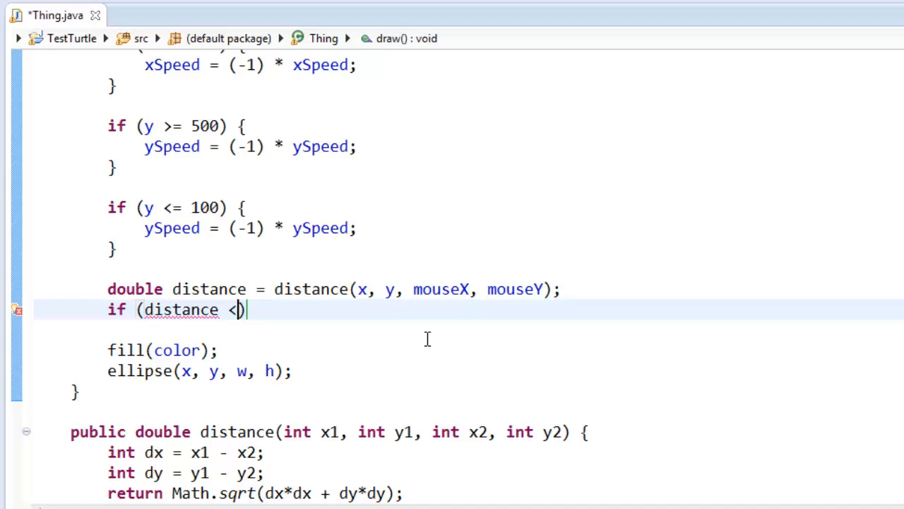
text(=)
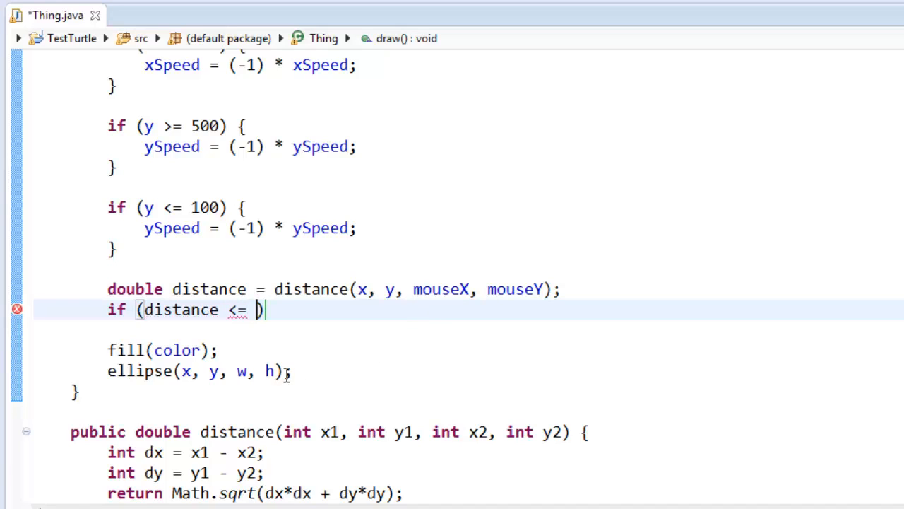
double_click(241, 370)
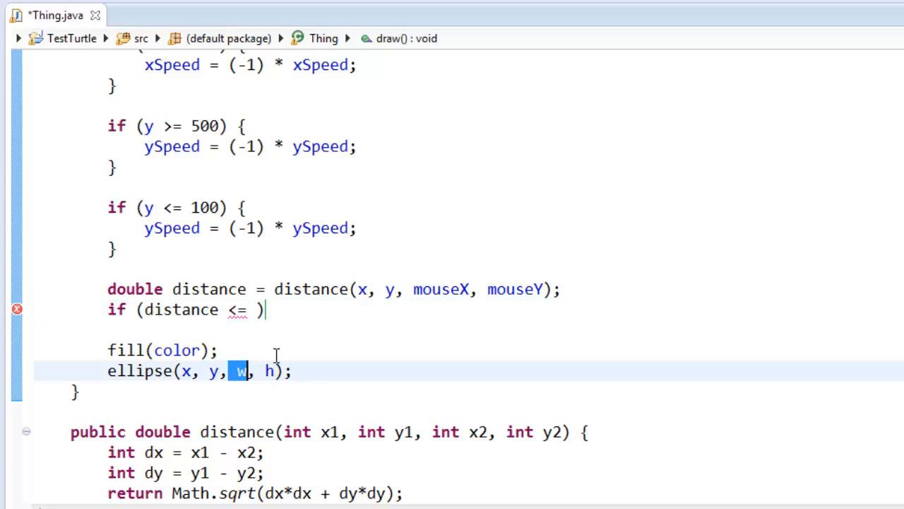
text(w)
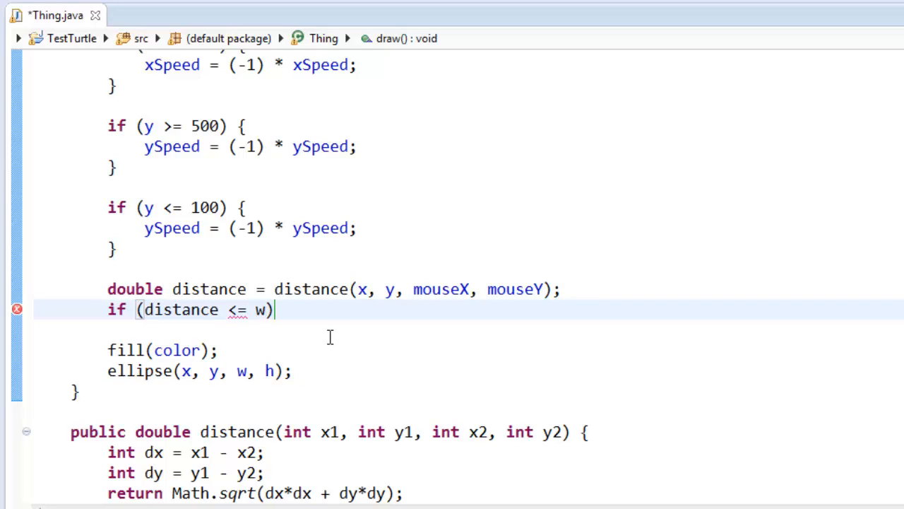
text({)
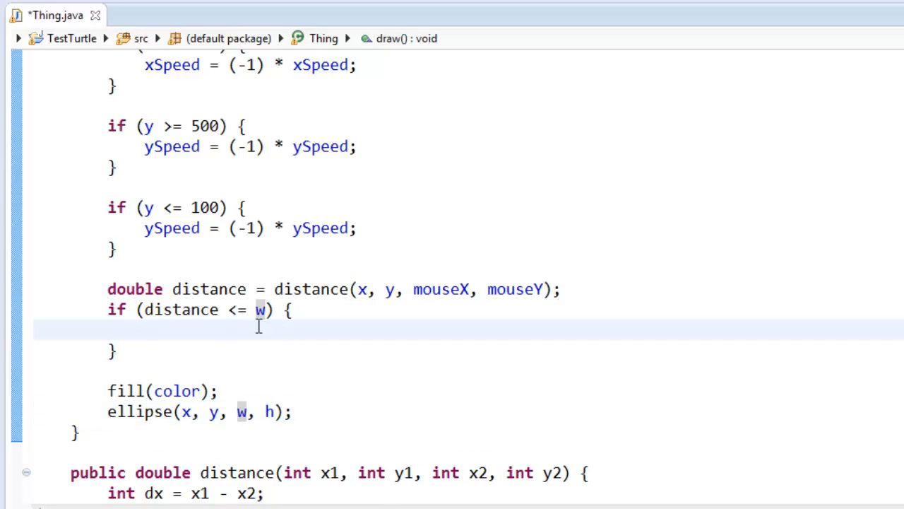
double_click(181, 310)
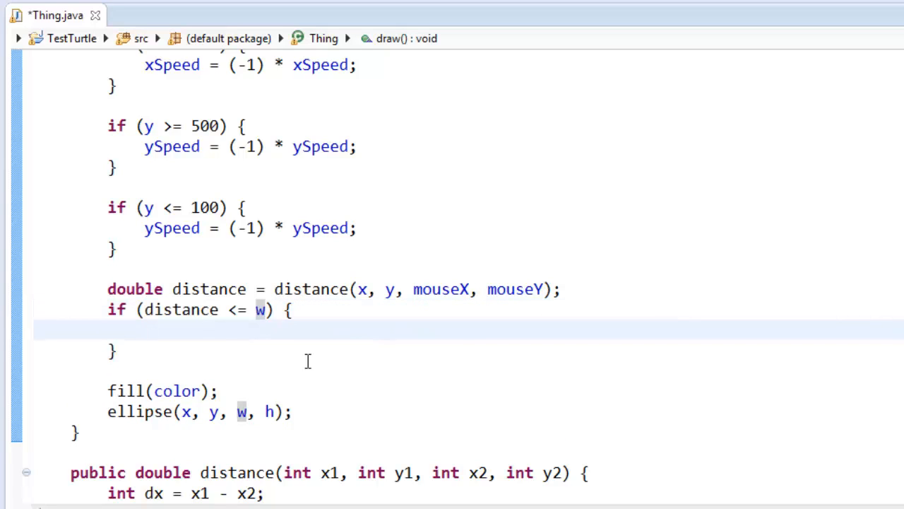
text(color)
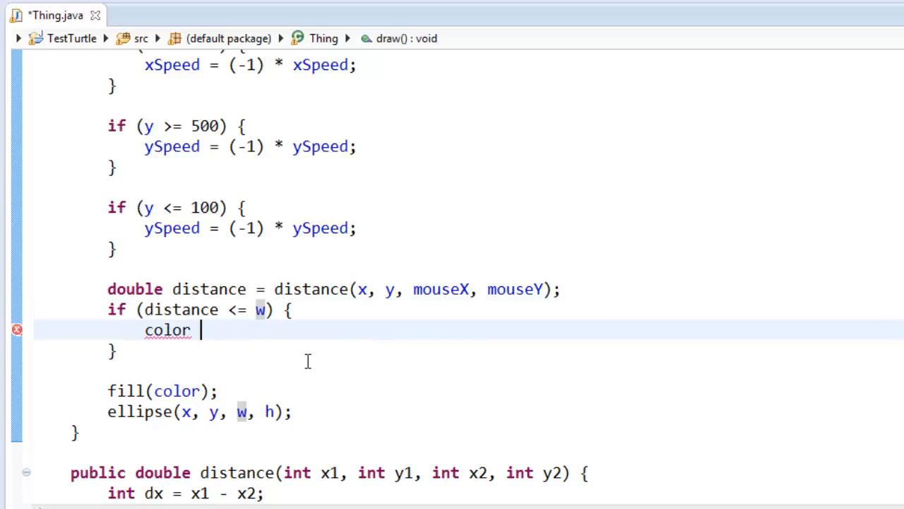
text(= color(0))
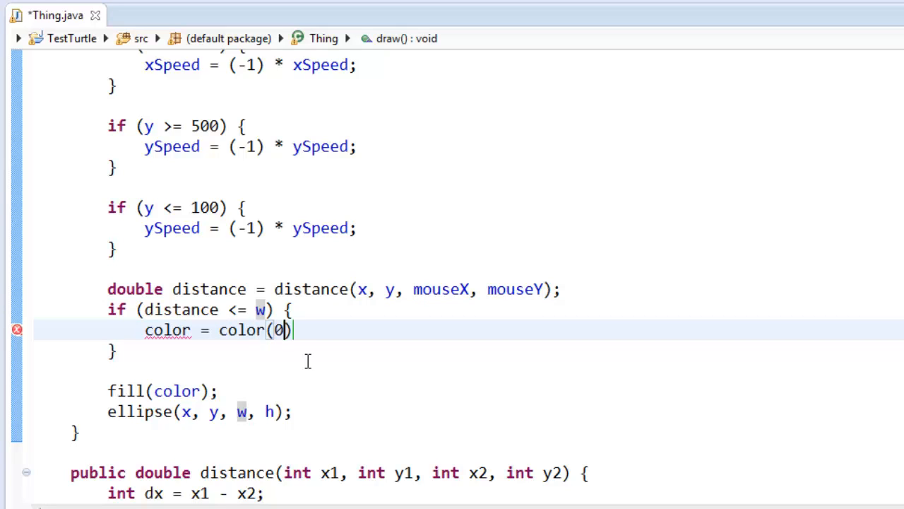
text(, 255, 0)
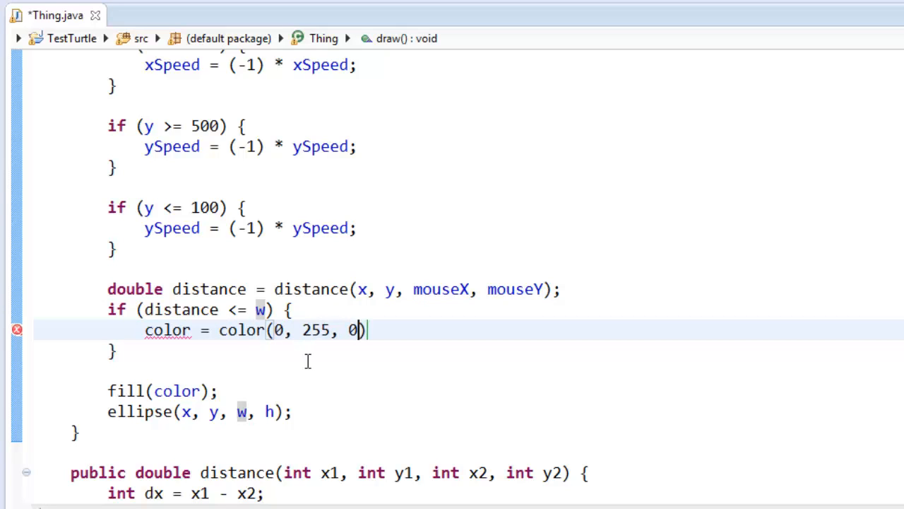
text(;)
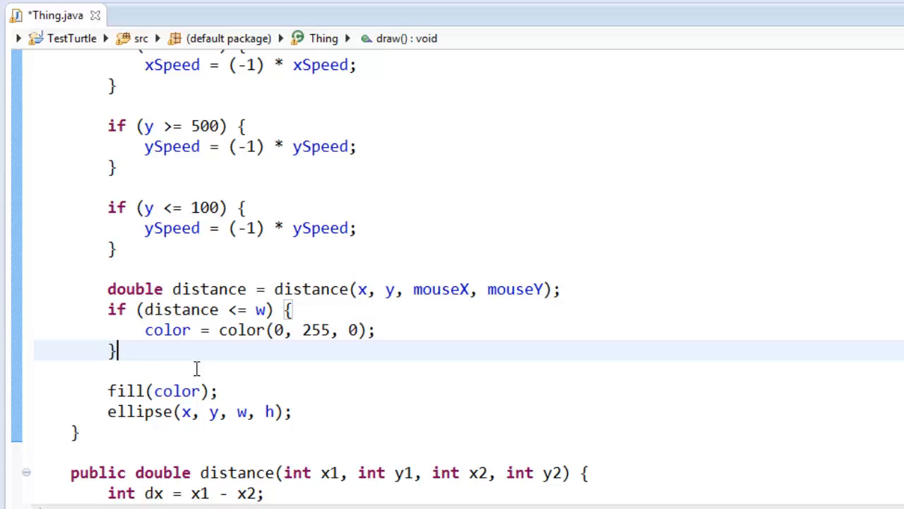
Set color = color(255, 0, 0) when distance > w
text(if ()
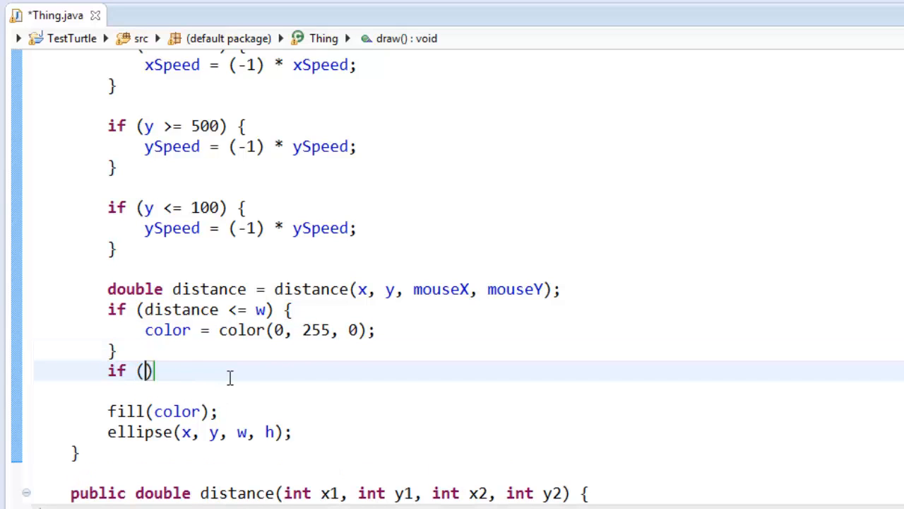
text(distance > w) {)
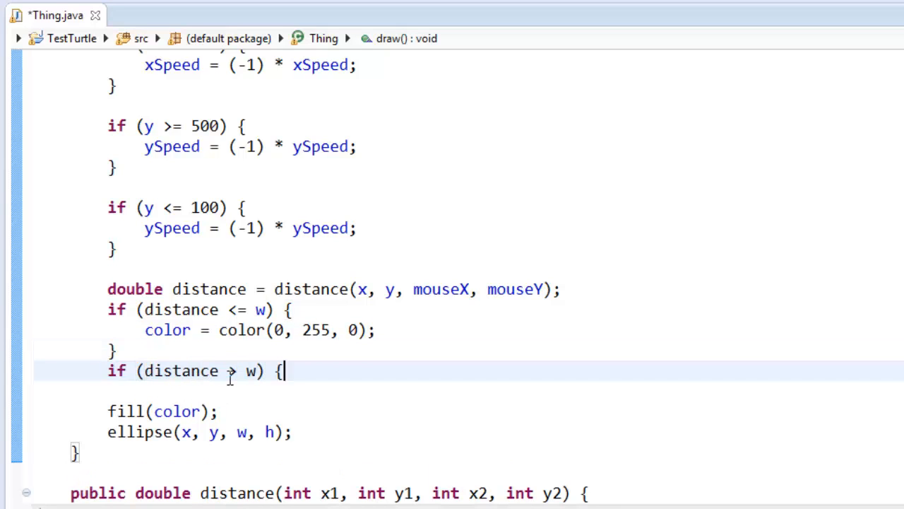
text(color = colo)
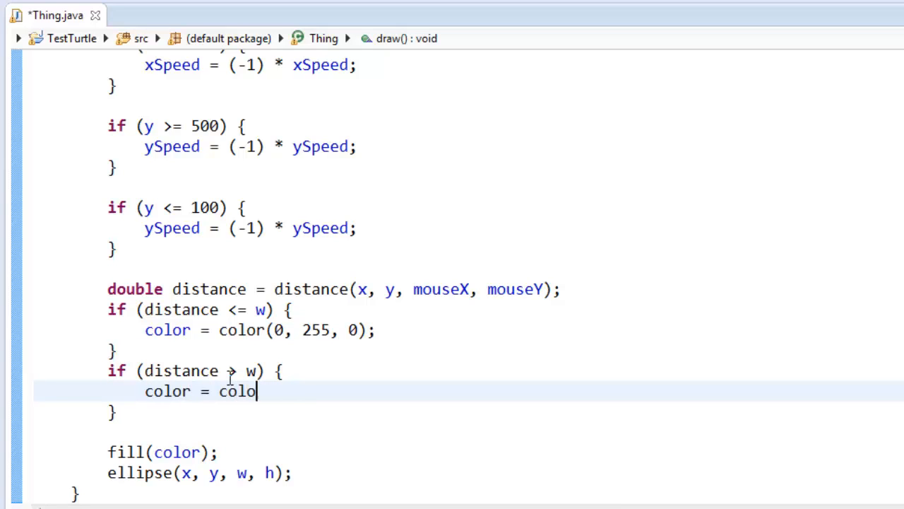
text(r(255, 0, 0);)
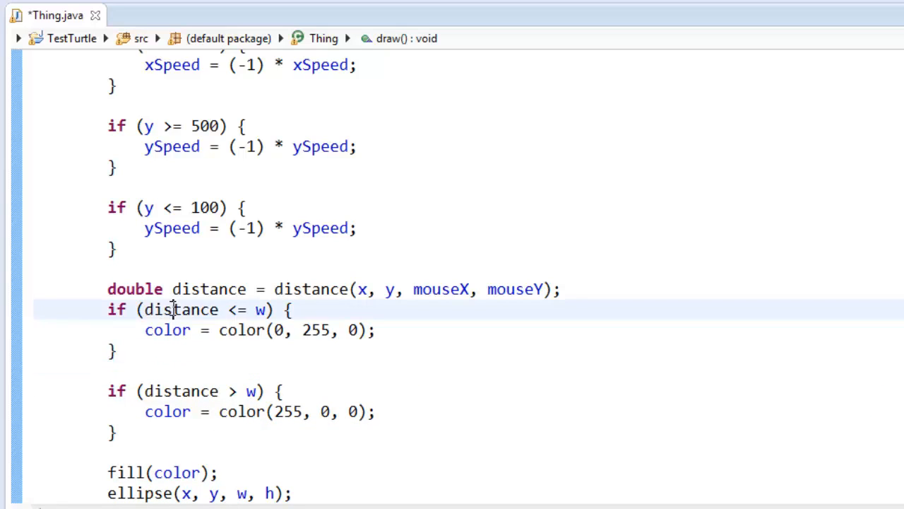
double_click(181, 309)
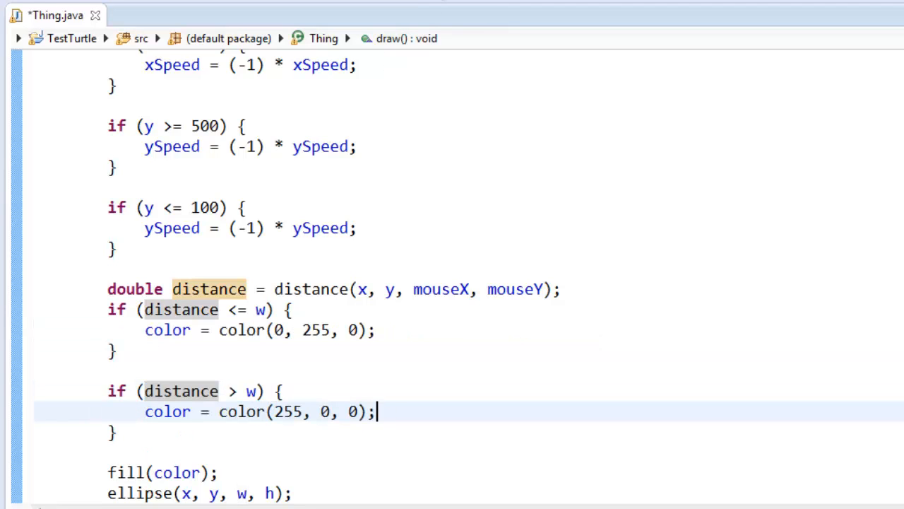
Compare distance against w/2.0 in both conditions and save Thing.java
scroll(up, 3)
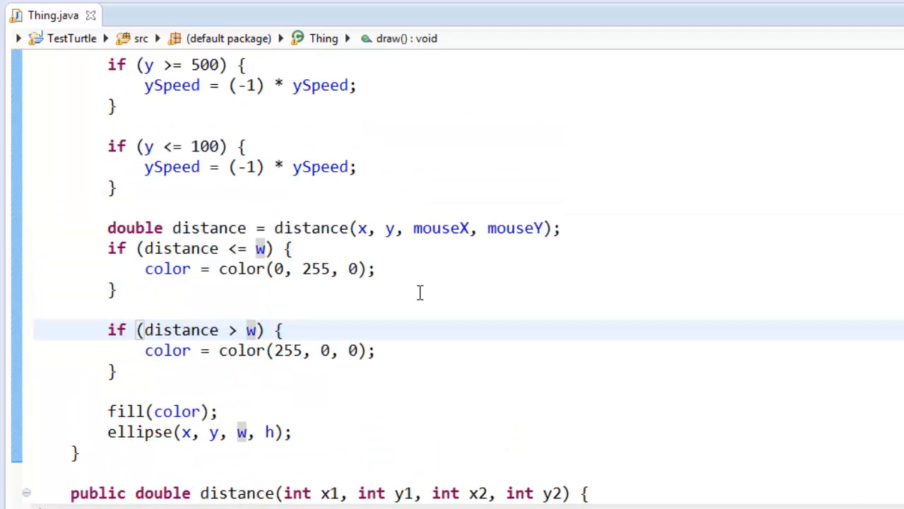
text(/2.0)
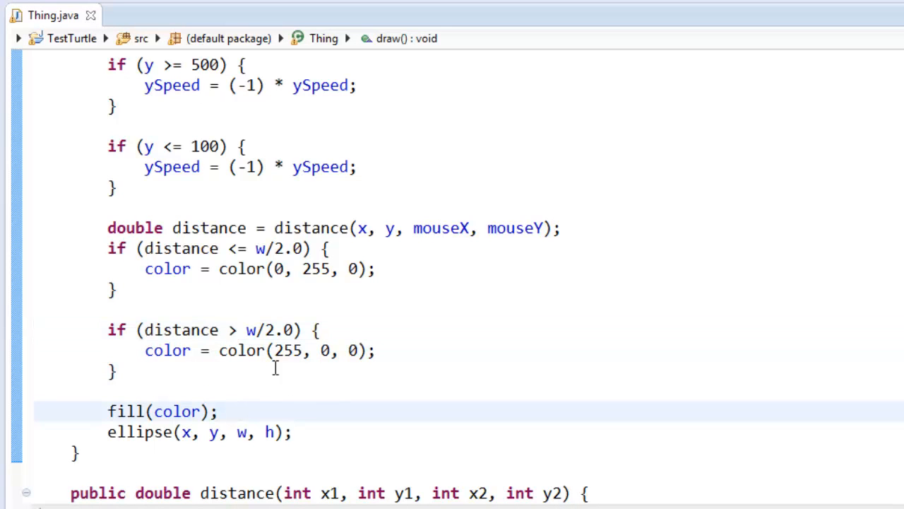
double_click(166, 269)
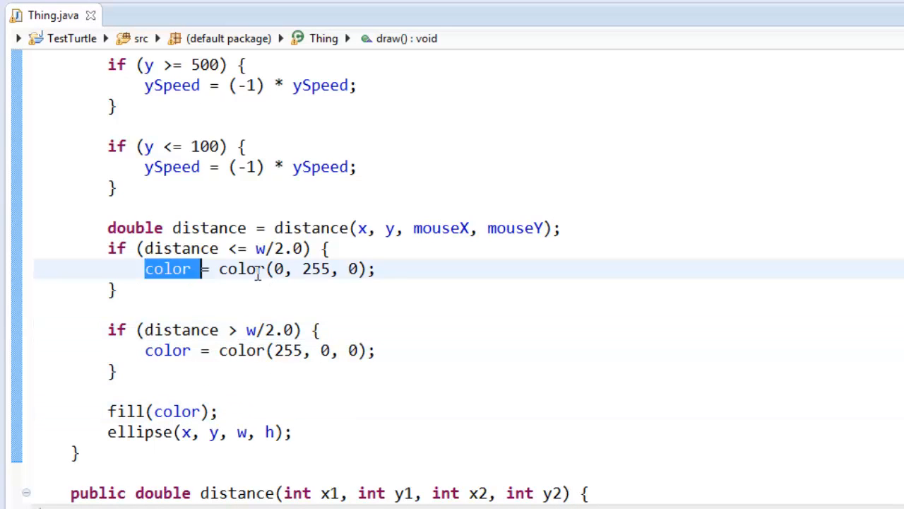
click(431, 268)
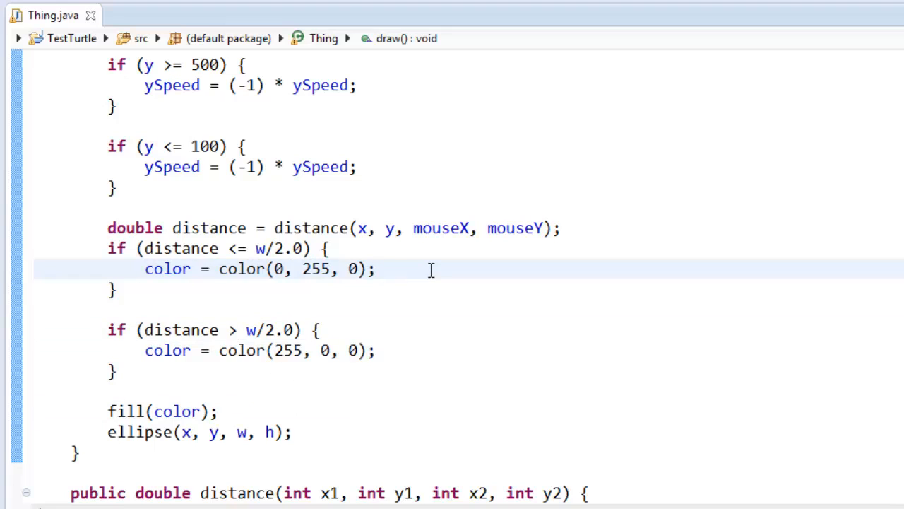
key(Enter)
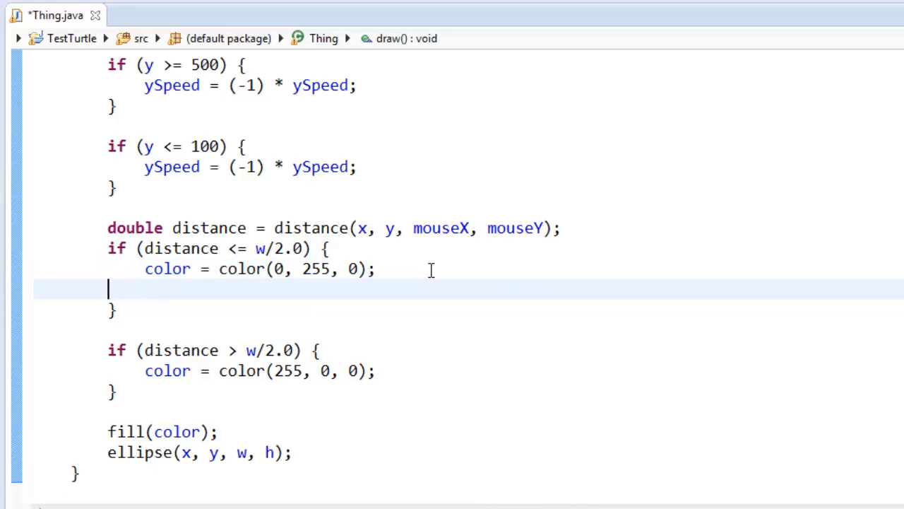
key(Backspace)
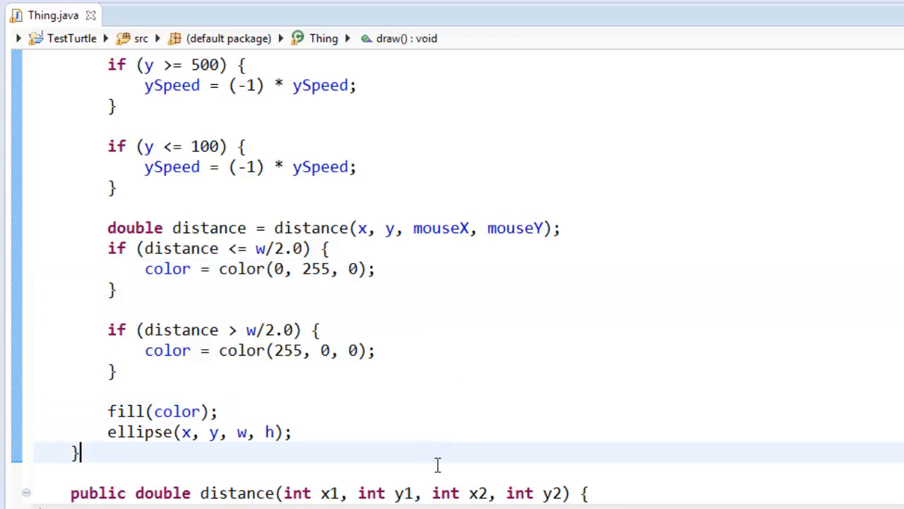
scroll(down, 3)
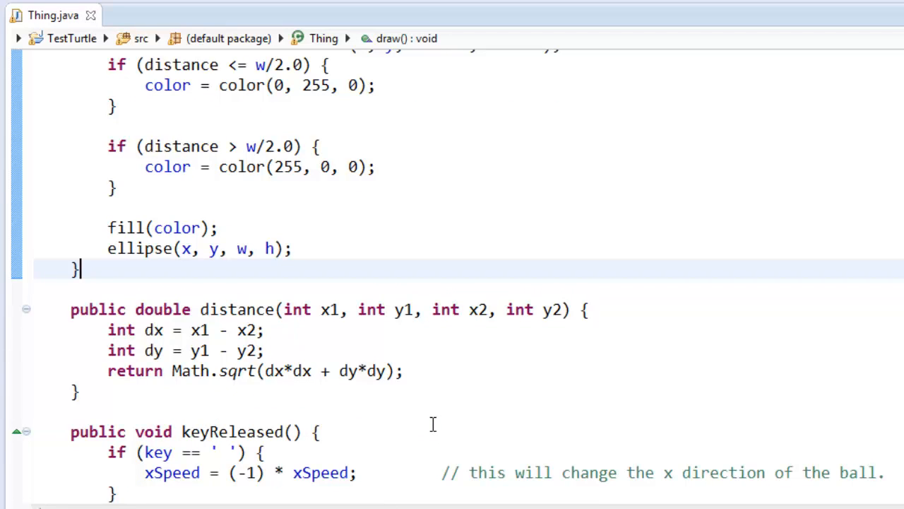
mouse_move(438, 404)
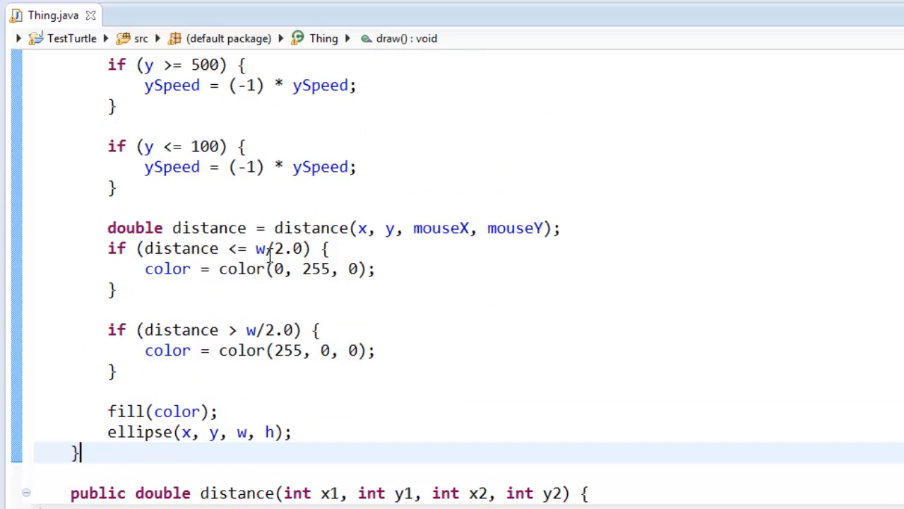
mouse_move(40, 224)
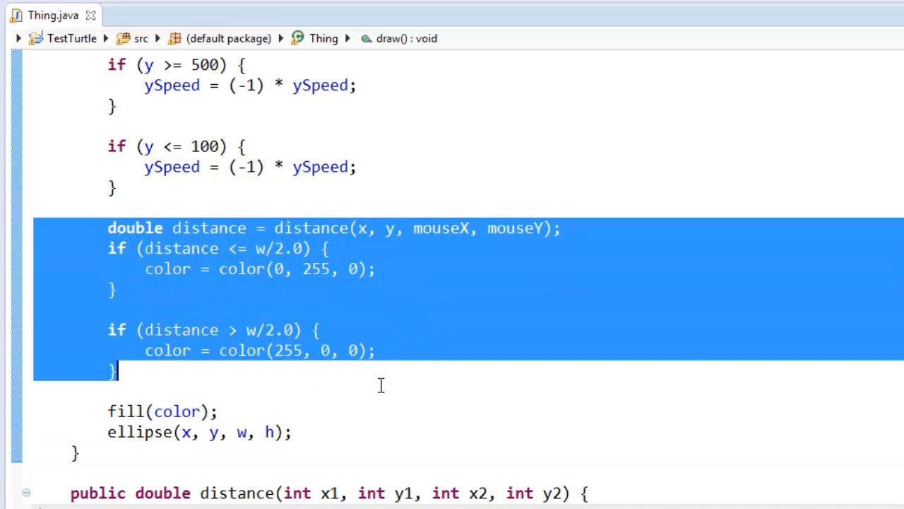
Cut the distance and colour checks from draw() into a new public void mouseClicked() method
key(Delete)
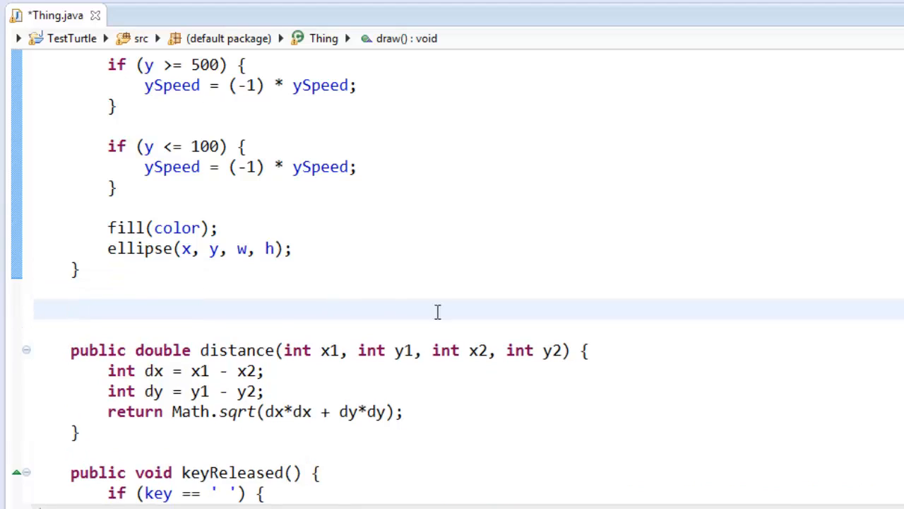
scroll(down, 3)
text(public void)
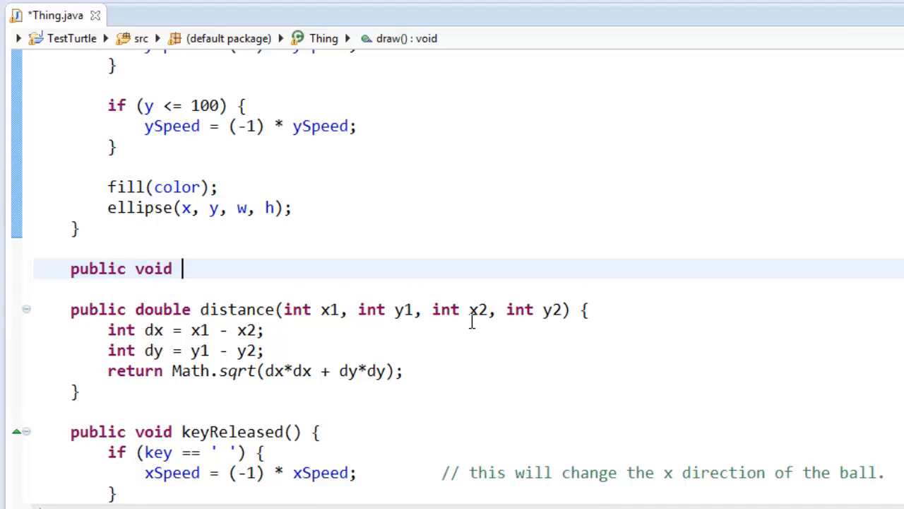
text(mouseClik)
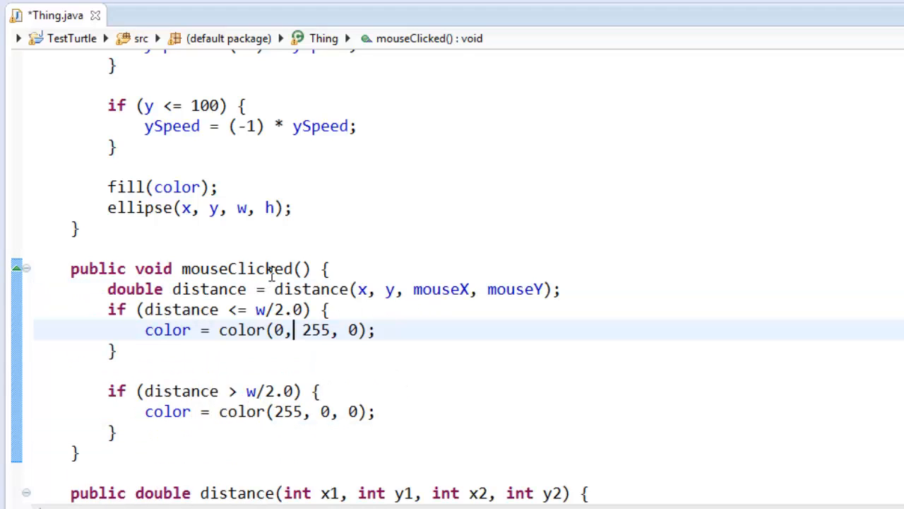
double_click(209, 288)
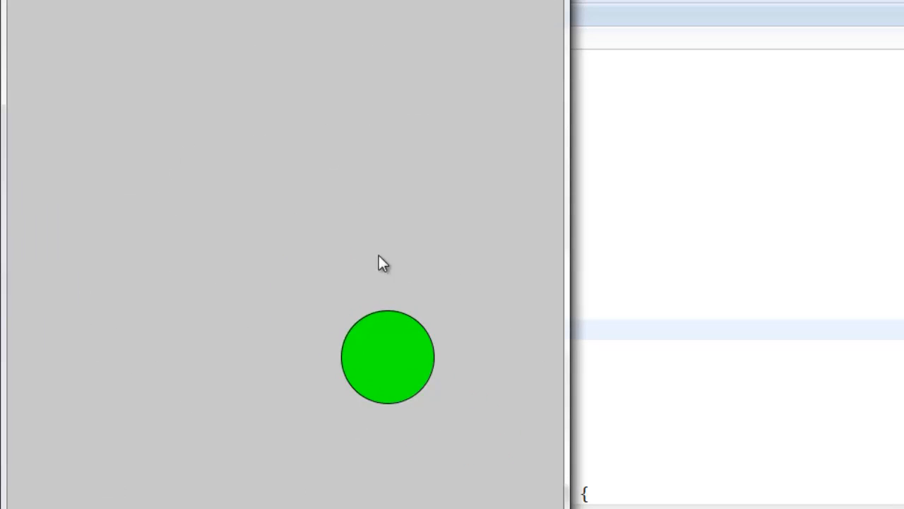
Watch the running sketch show the green ball moving around the window
drag(388, 356, 161, 131)
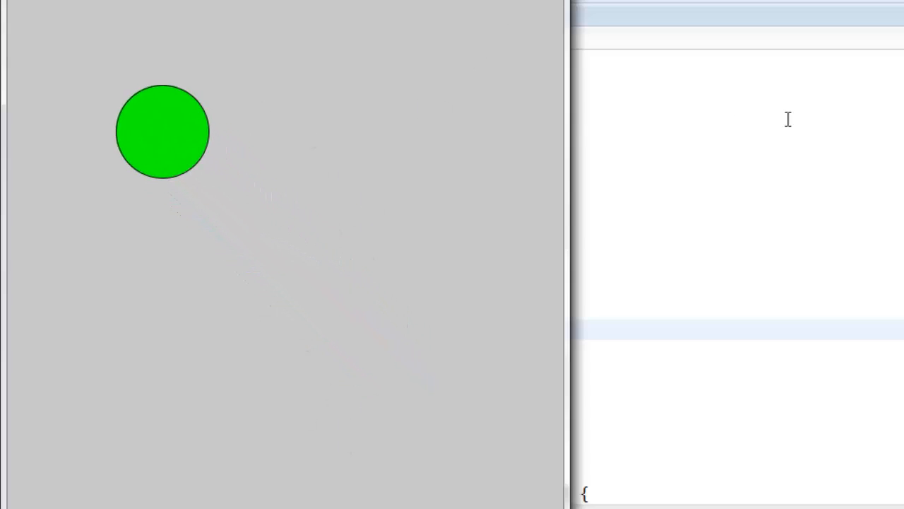